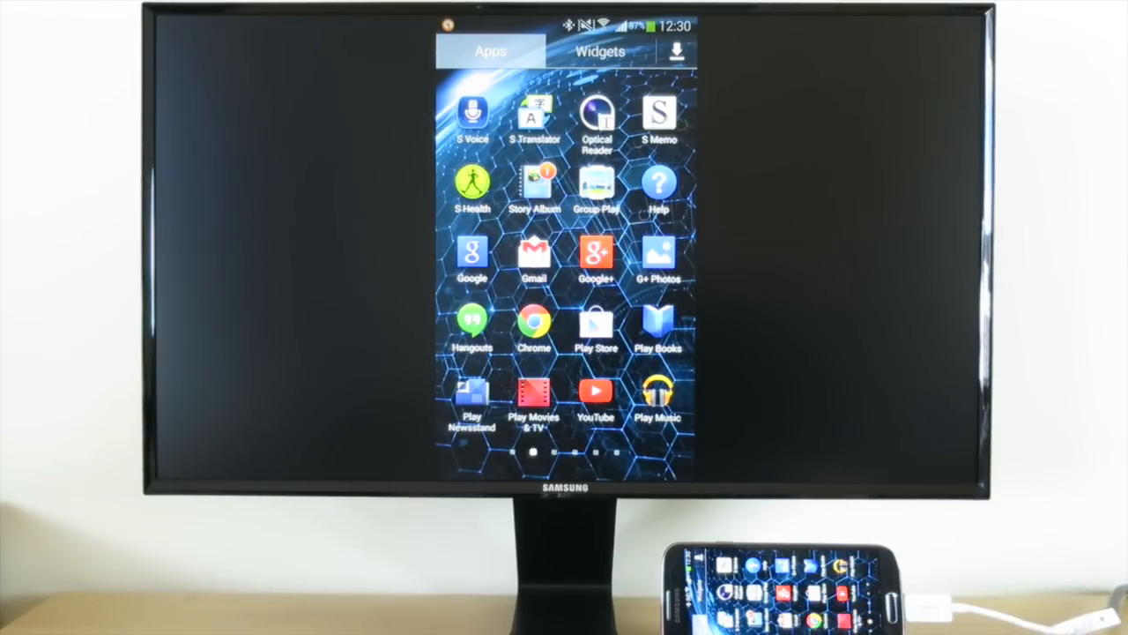
Search the Play Store for 'launcher' and scroll through the launcher app results.
left_click(595, 328)
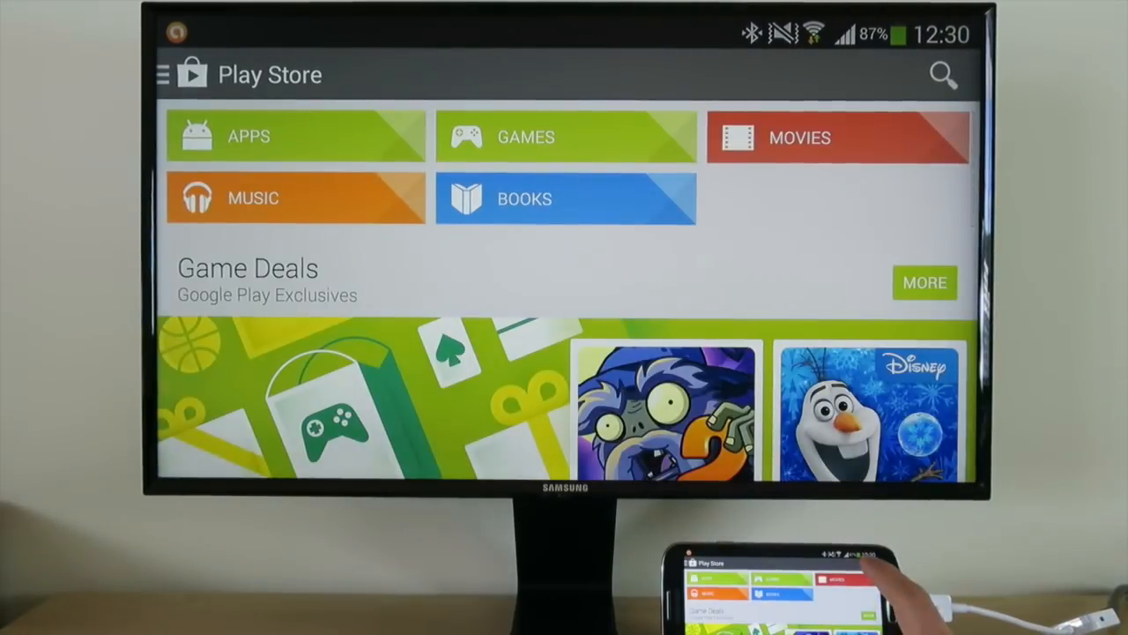
type("launch")
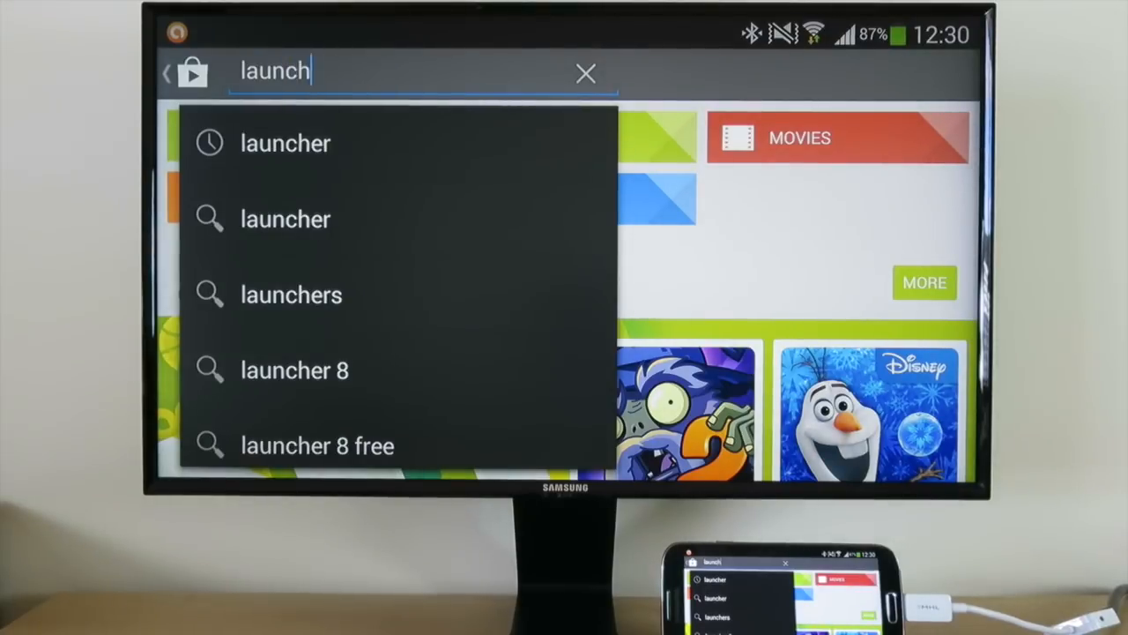
type("er")
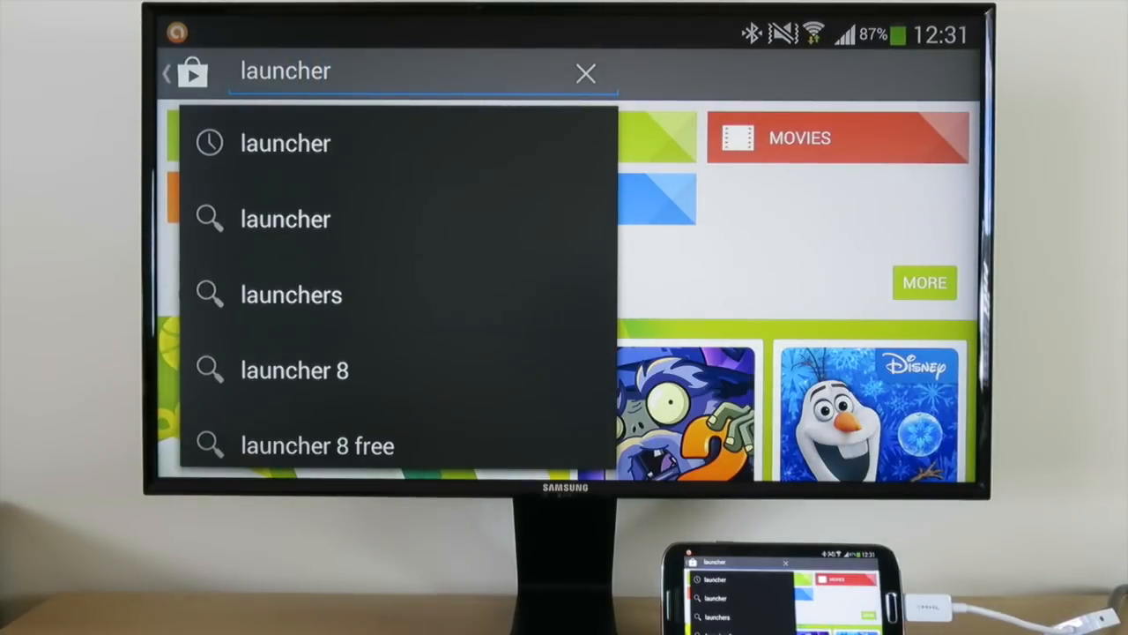
left_click(284, 142)
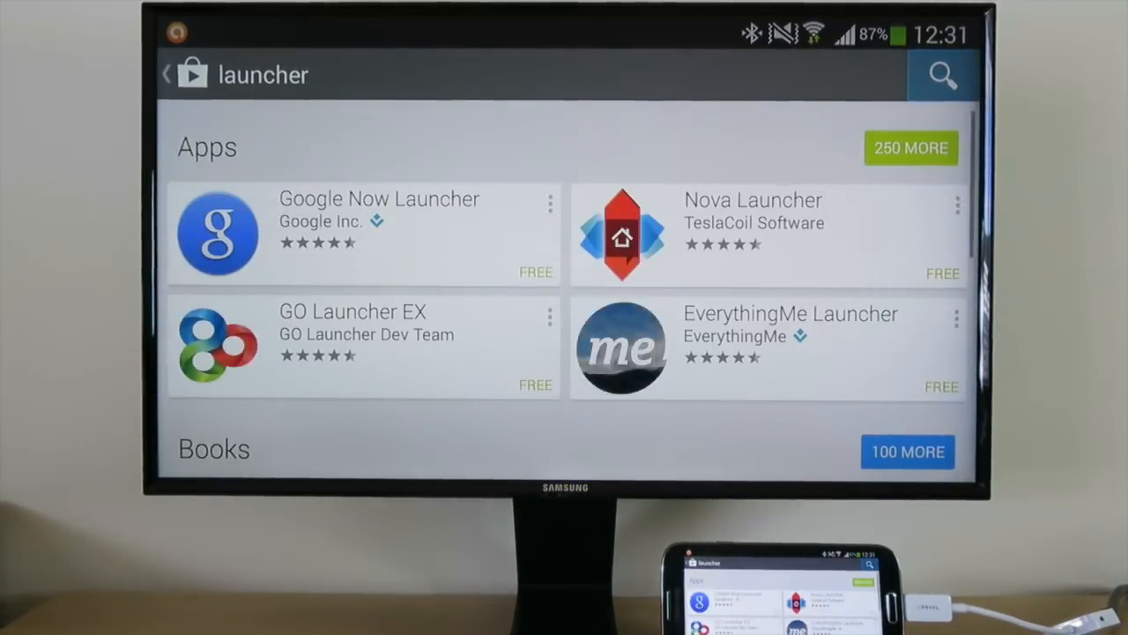
scroll("down", 3)
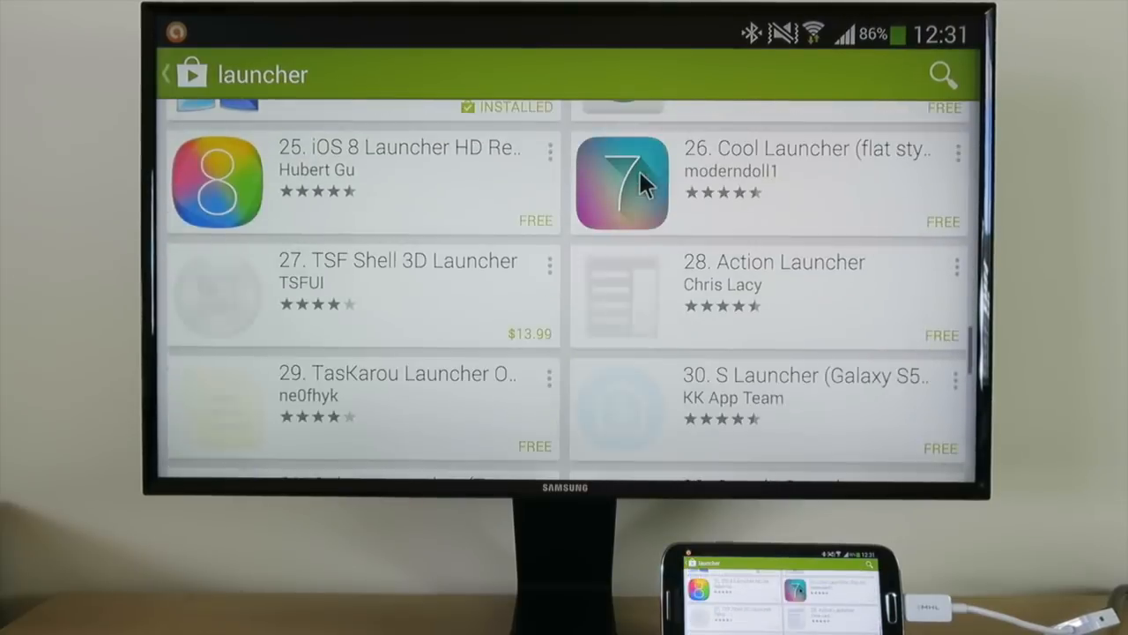
scroll("down", 3)
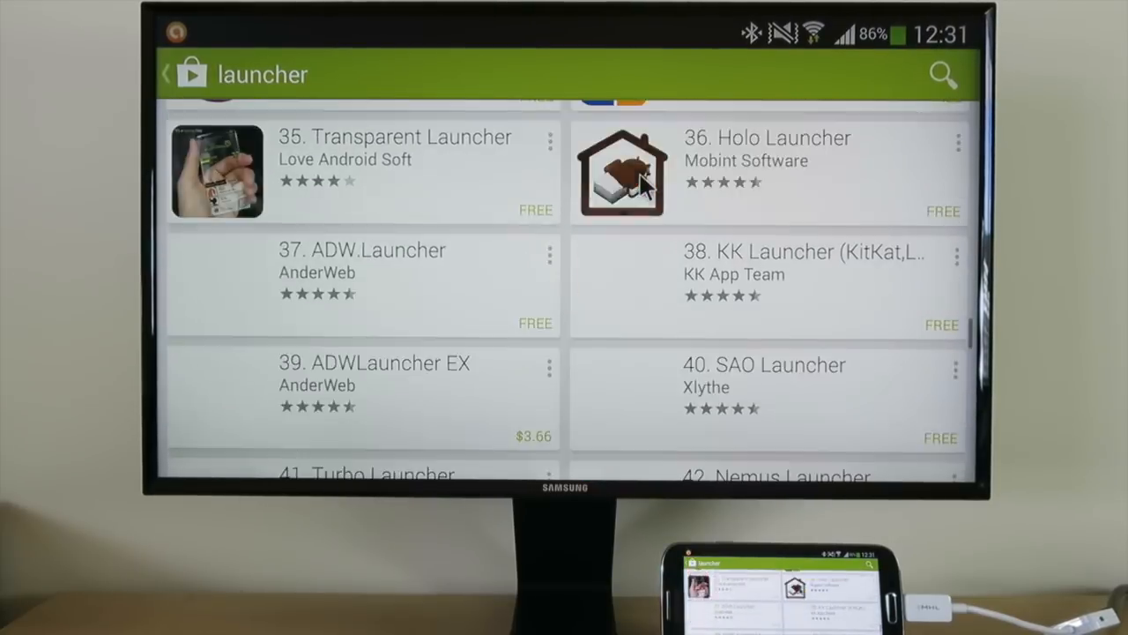
scroll("down", 3)
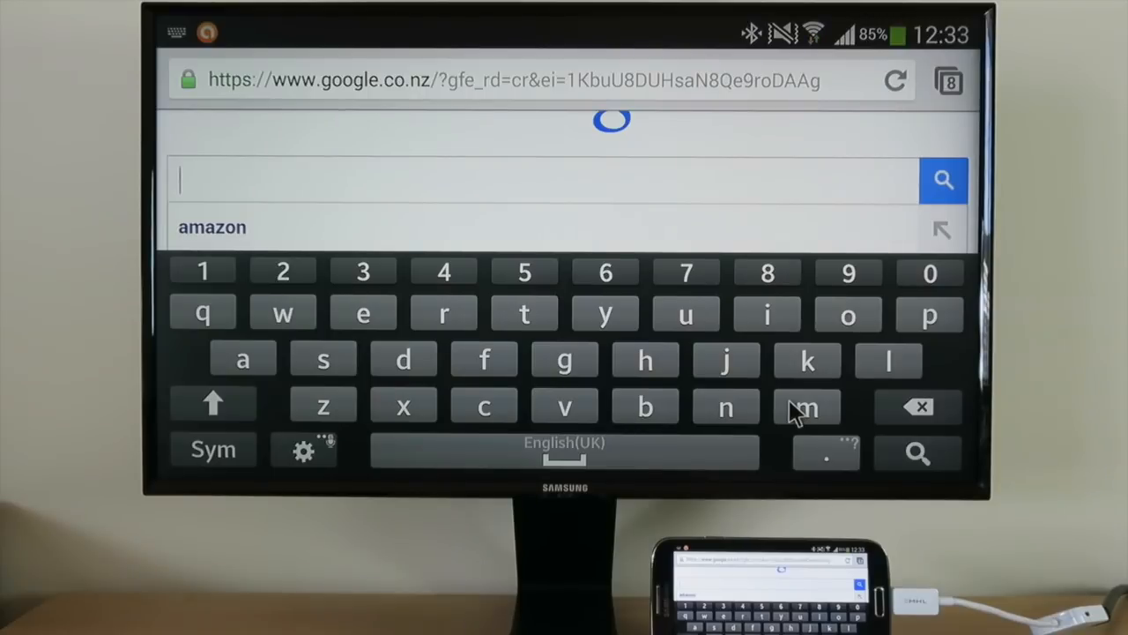
mouse_move(617, 187)
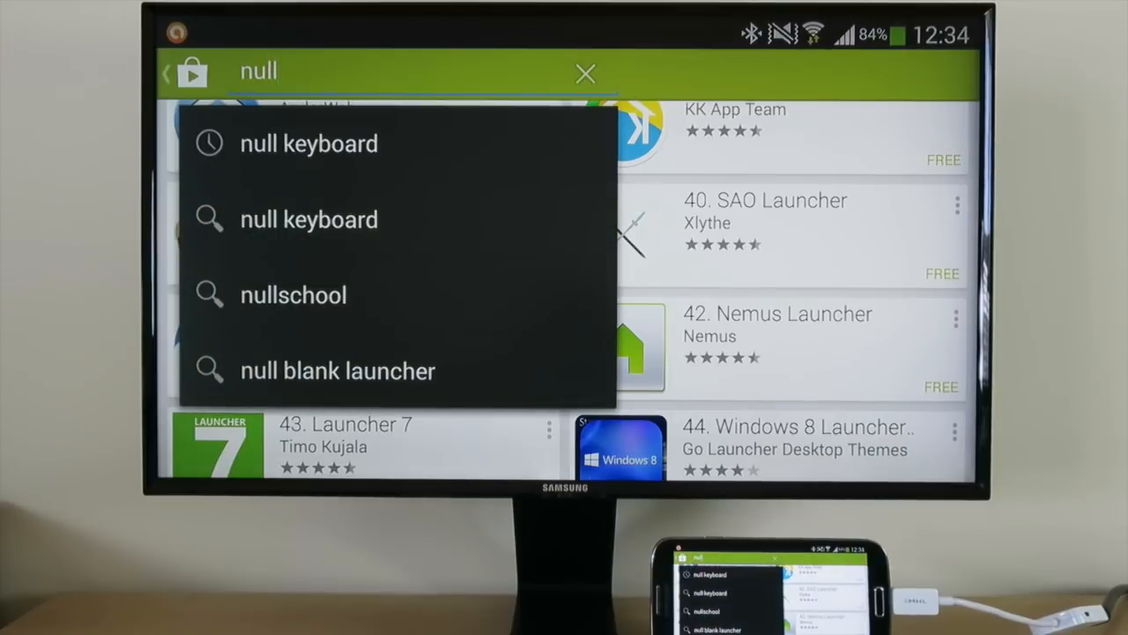
Search for 'null' and open the installed Null Keyboard app page.
left_click(308, 144)
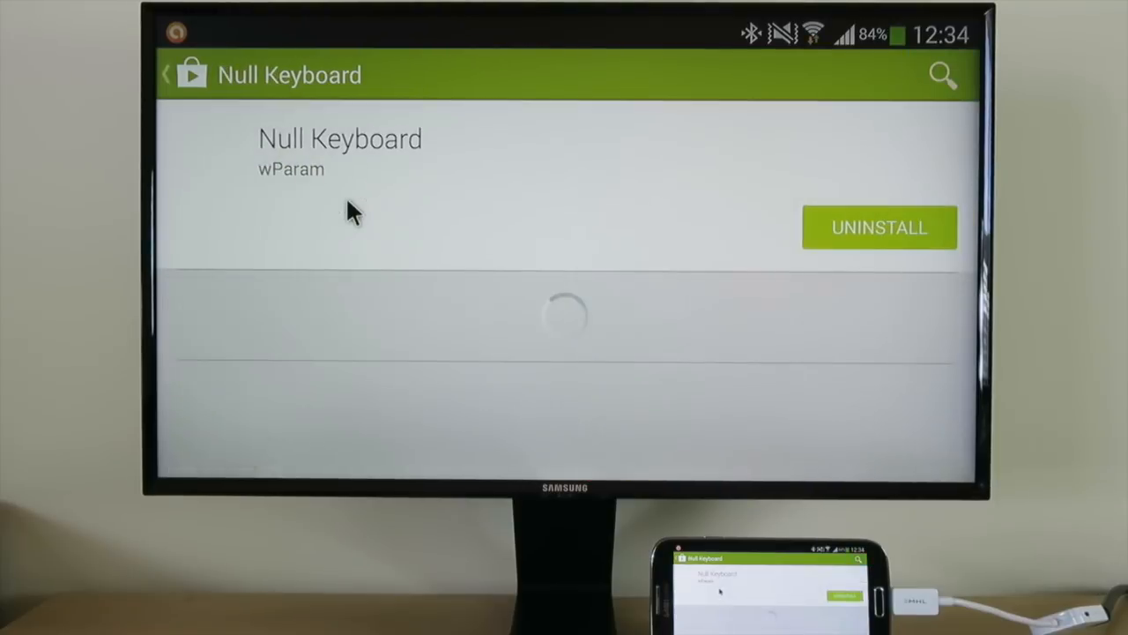
left_click(174, 74)
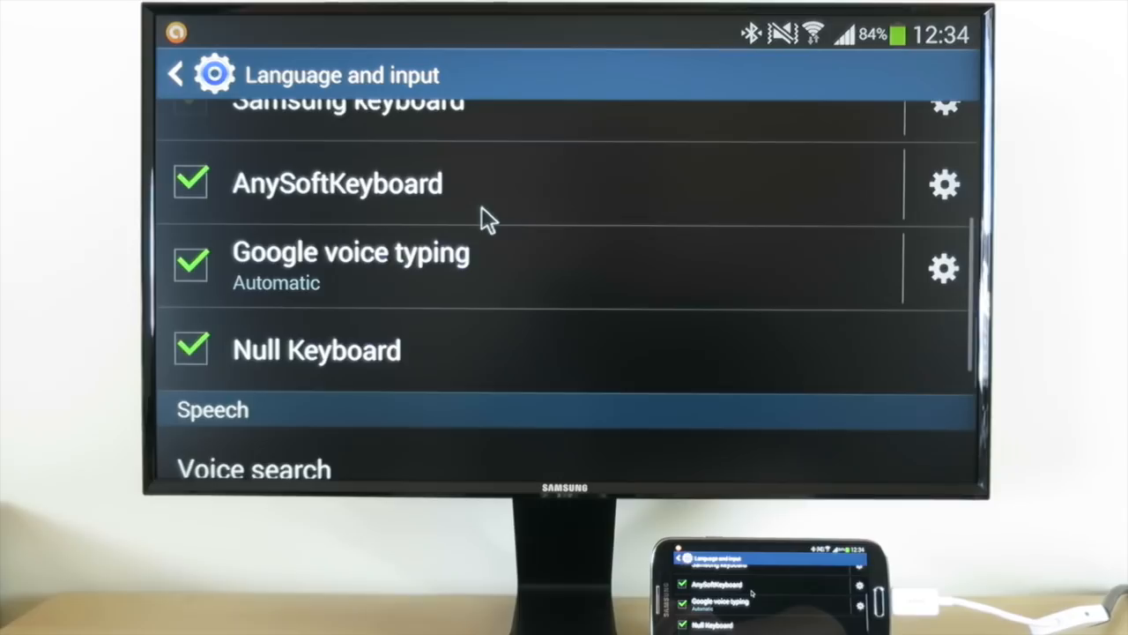
Scroll down the Language and input keyboard list to the Null Keyboard entry.
scroll("down", 3)
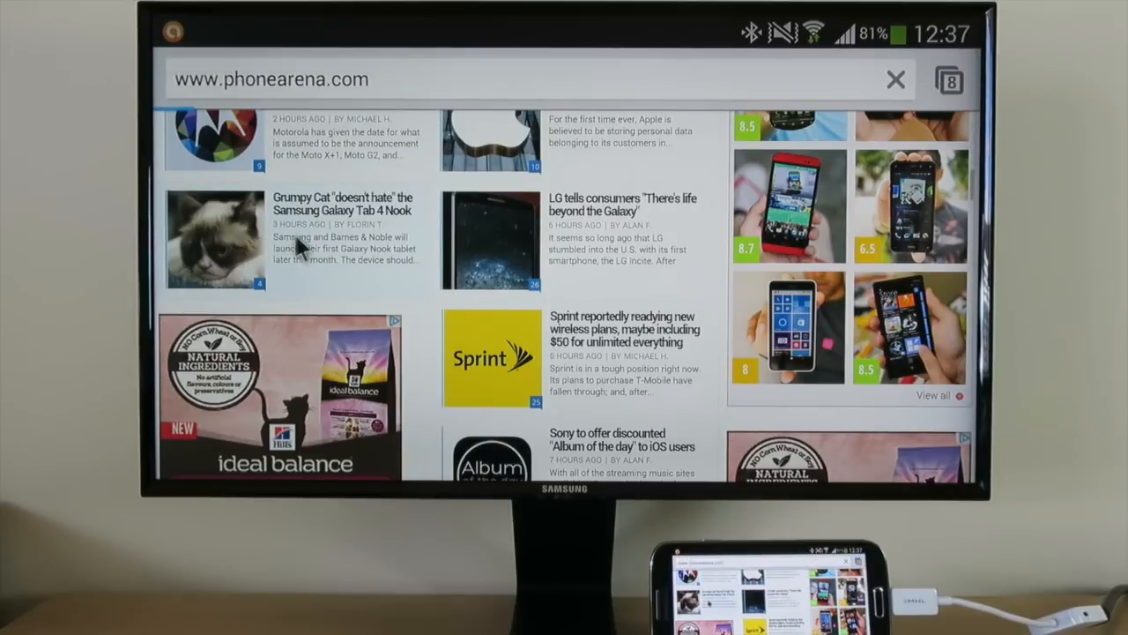
Open the Grumpy Cat Galaxy Tab 4 Nook article and play its embedded teaser video.
left_click(342, 202)
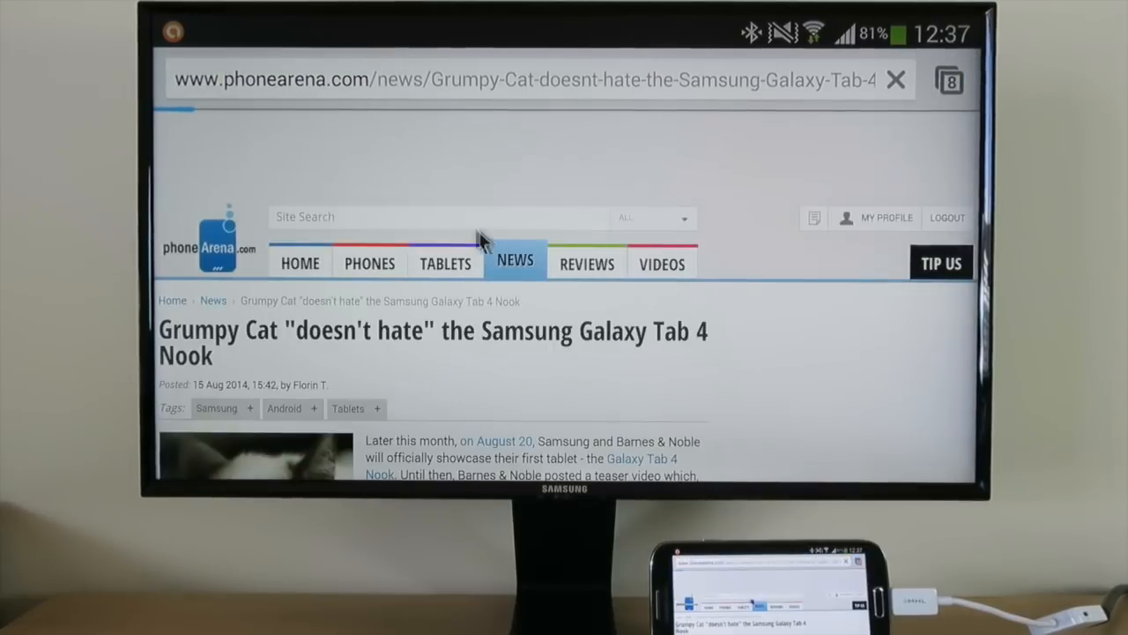
scroll("down", 3)
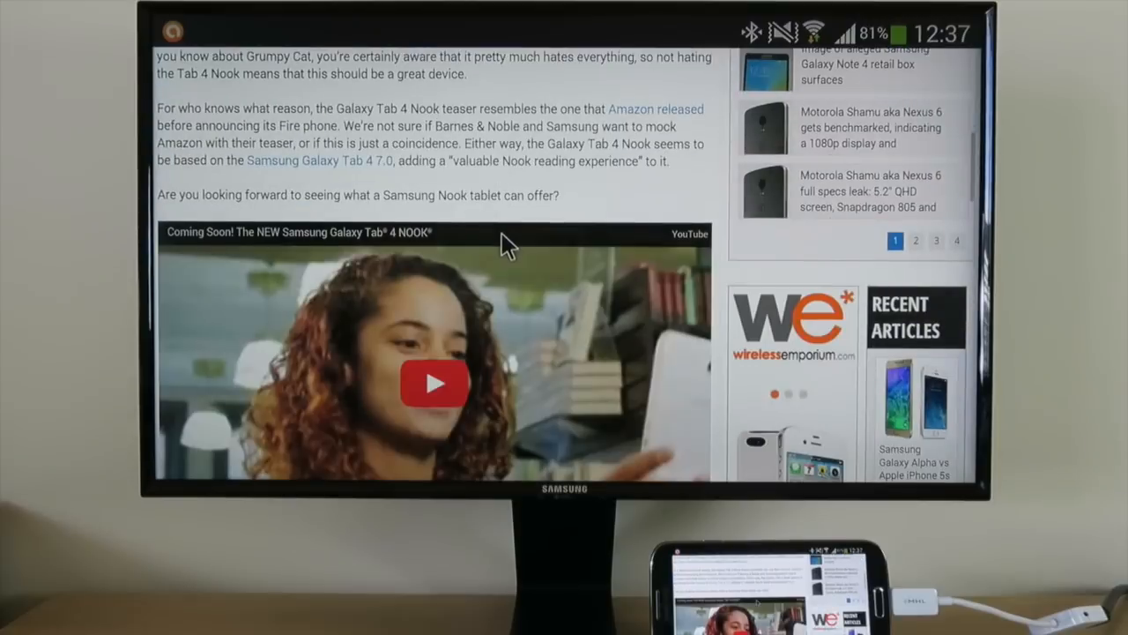
scroll("down", 3)
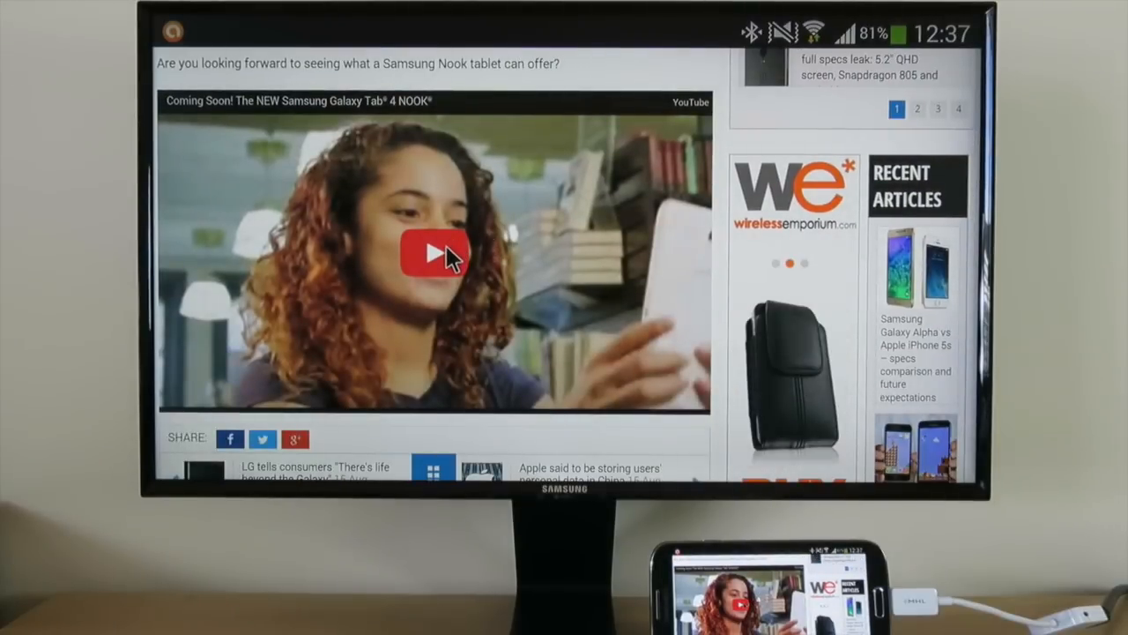
left_click(433, 253)
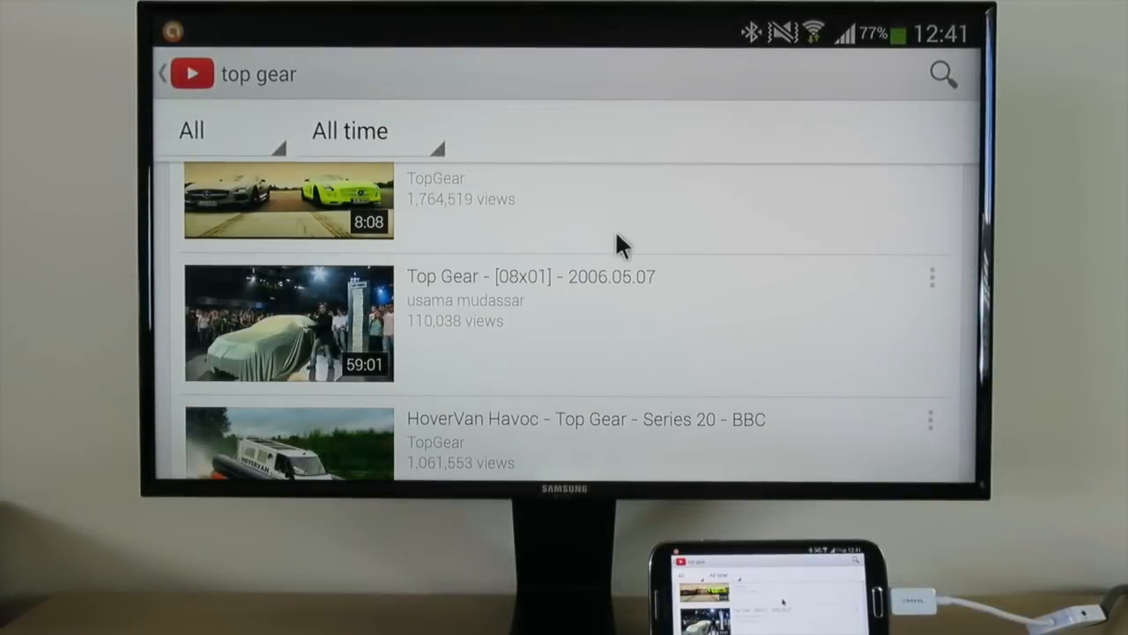
Scroll the top gear results and play the Petrol vs Electric Mercedes SLS AMG video.
scroll("down", 3)
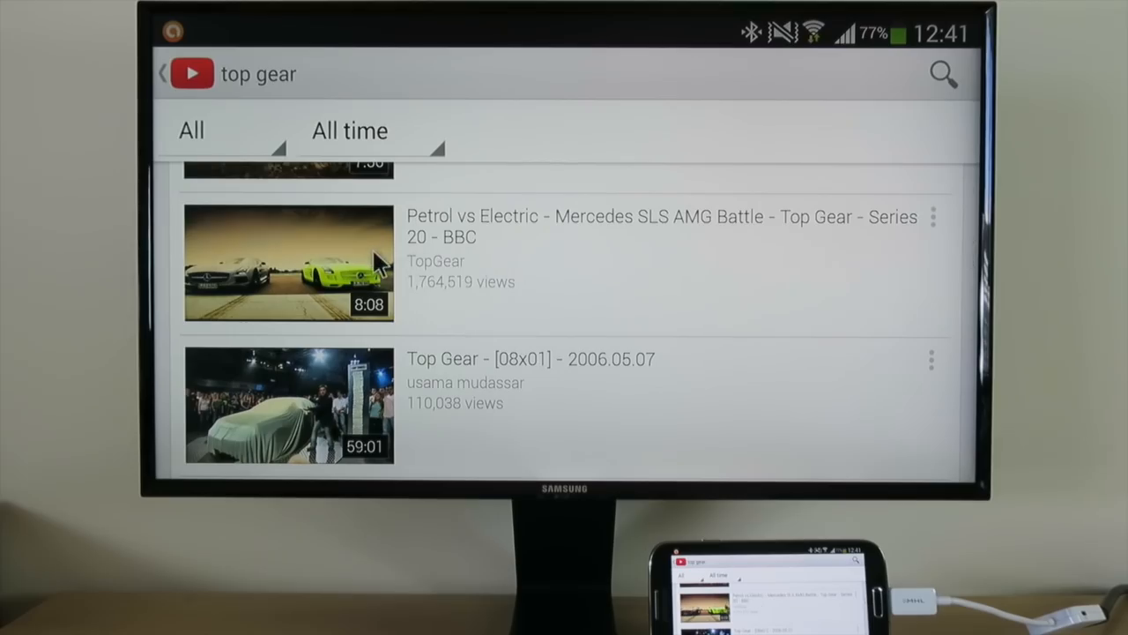
left_click(289, 262)
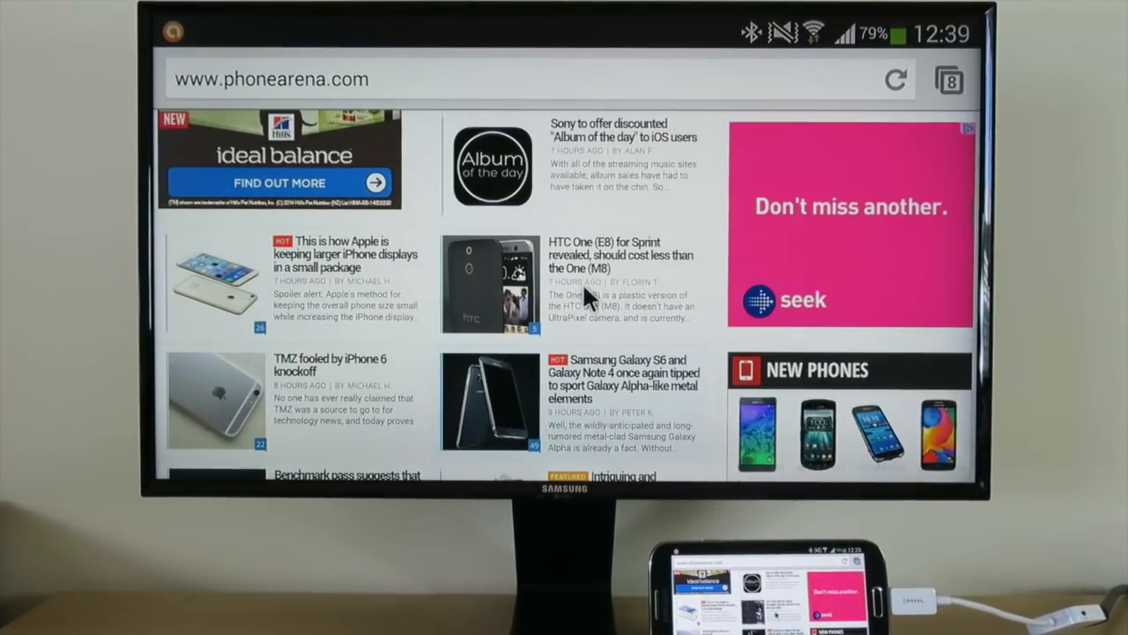
Browse the phonearena home page, open the Grumpy Cat Galaxy Tab 4 Nook article, and scroll it.
scroll("down", 3)
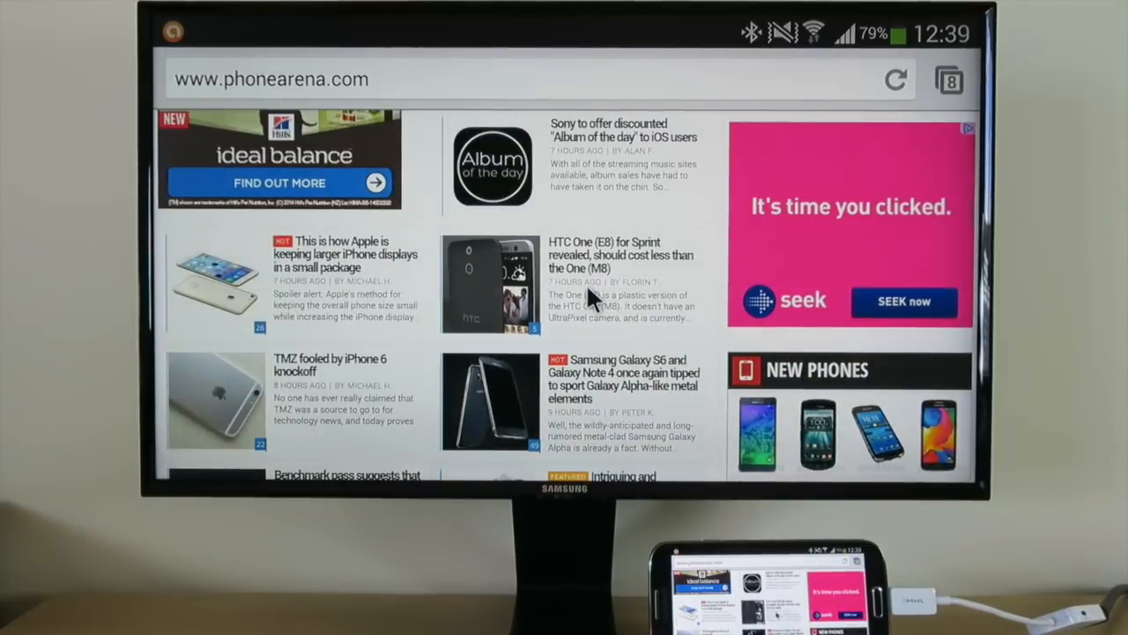
scroll("up", 3)
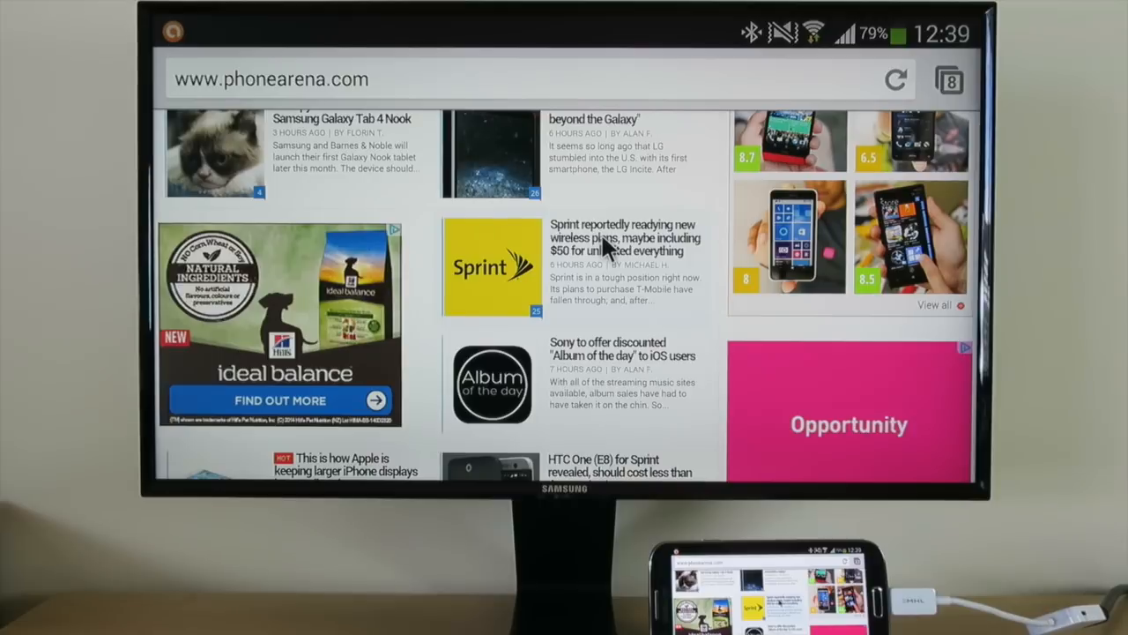
scroll("down", 3)
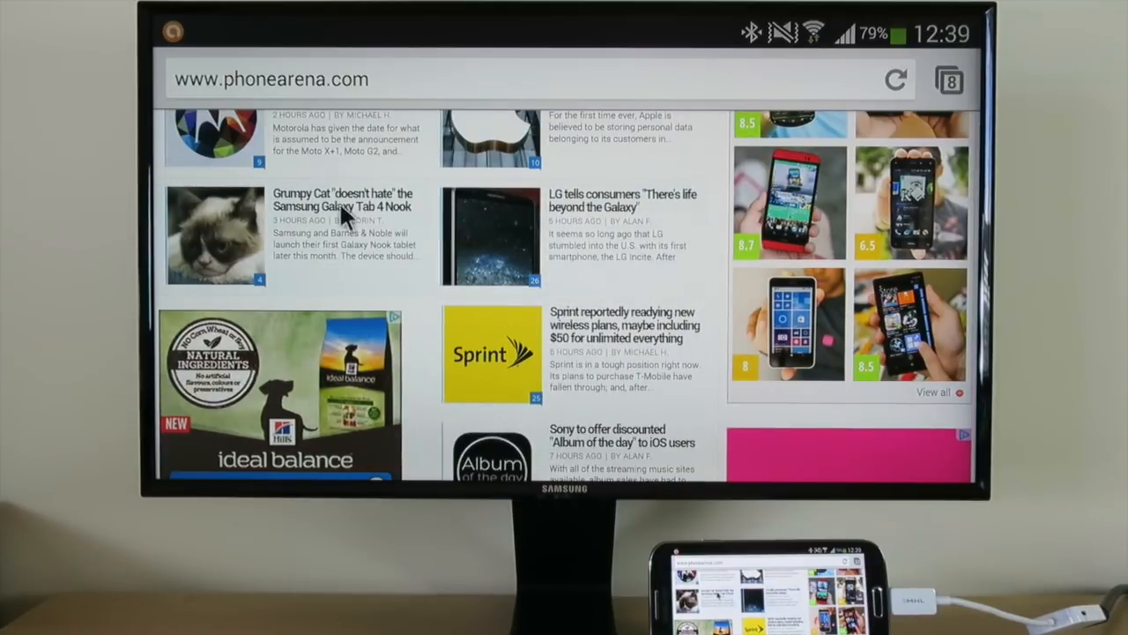
left_click(342, 199)
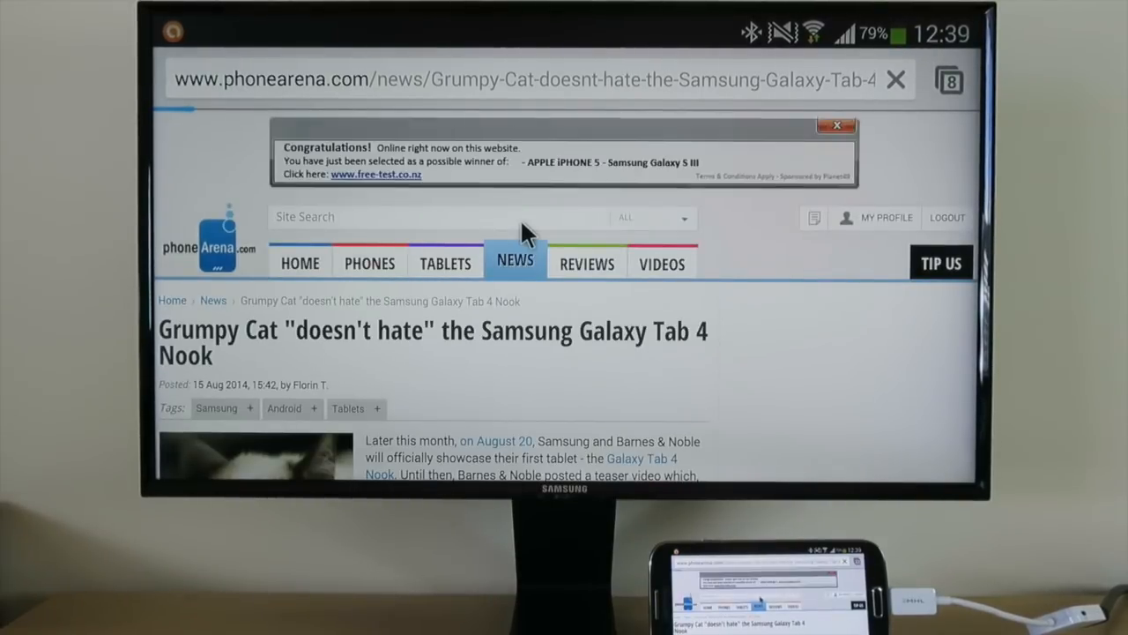
scroll("down", 3)
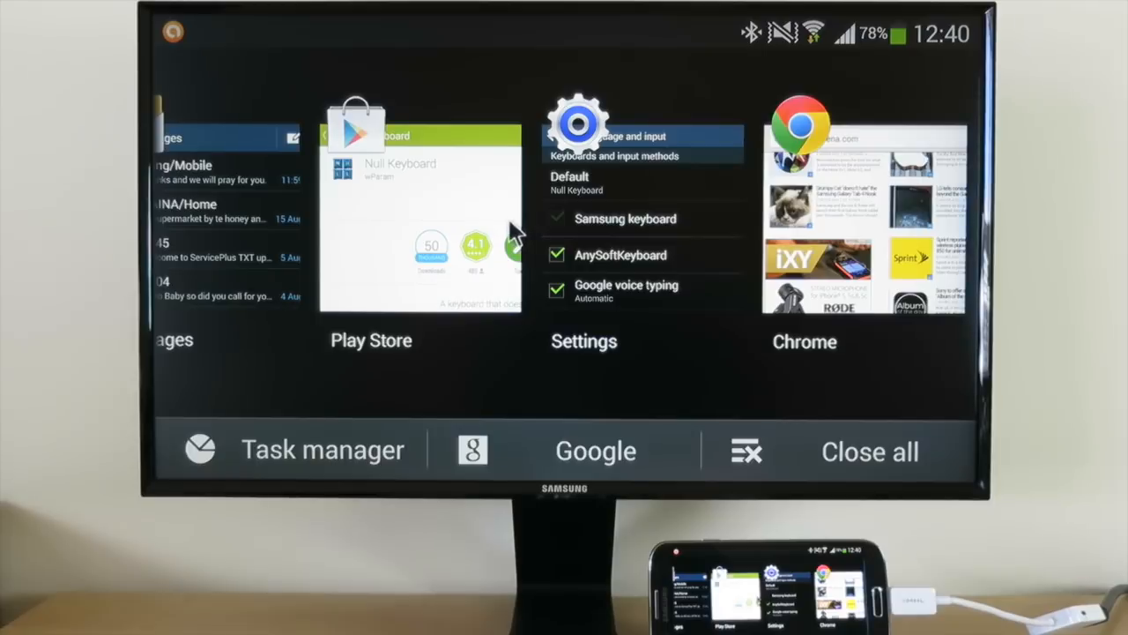
mouse_move(851, 231)
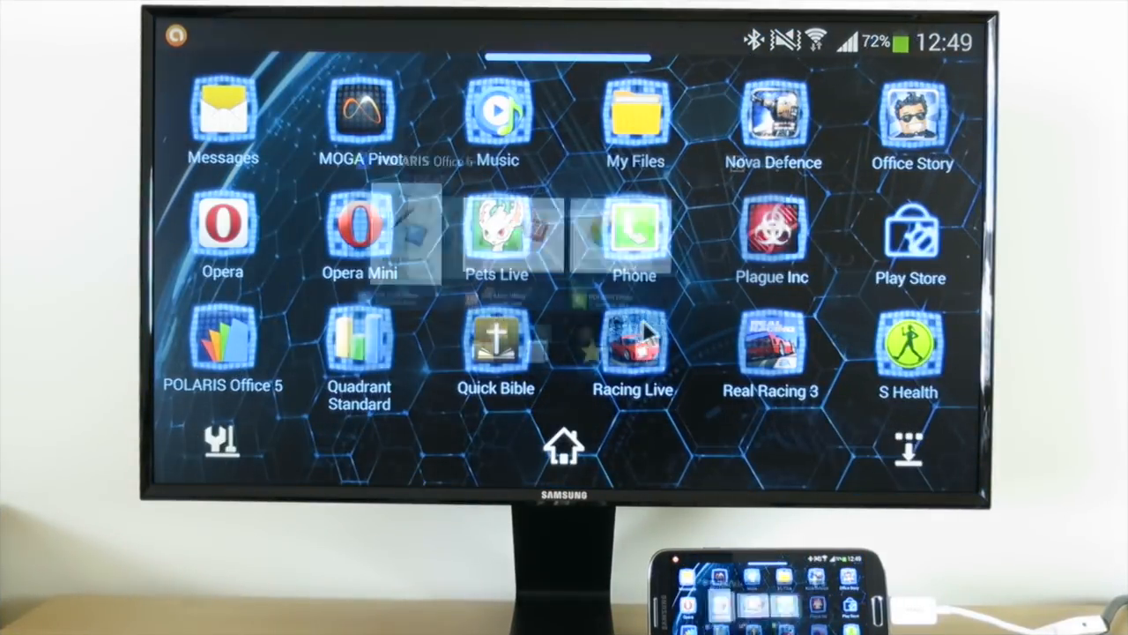
Launch POLARIS Office 5 and open POLARIS Office 5_Sample.docx in edit mode.
left_click(222, 343)
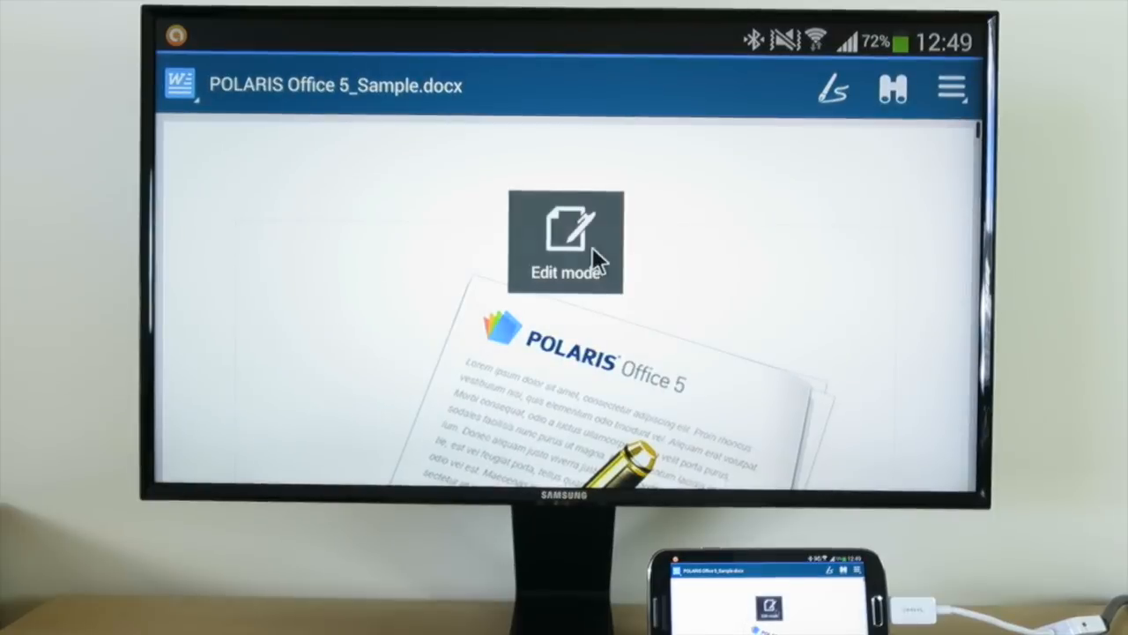
left_click(565, 243)
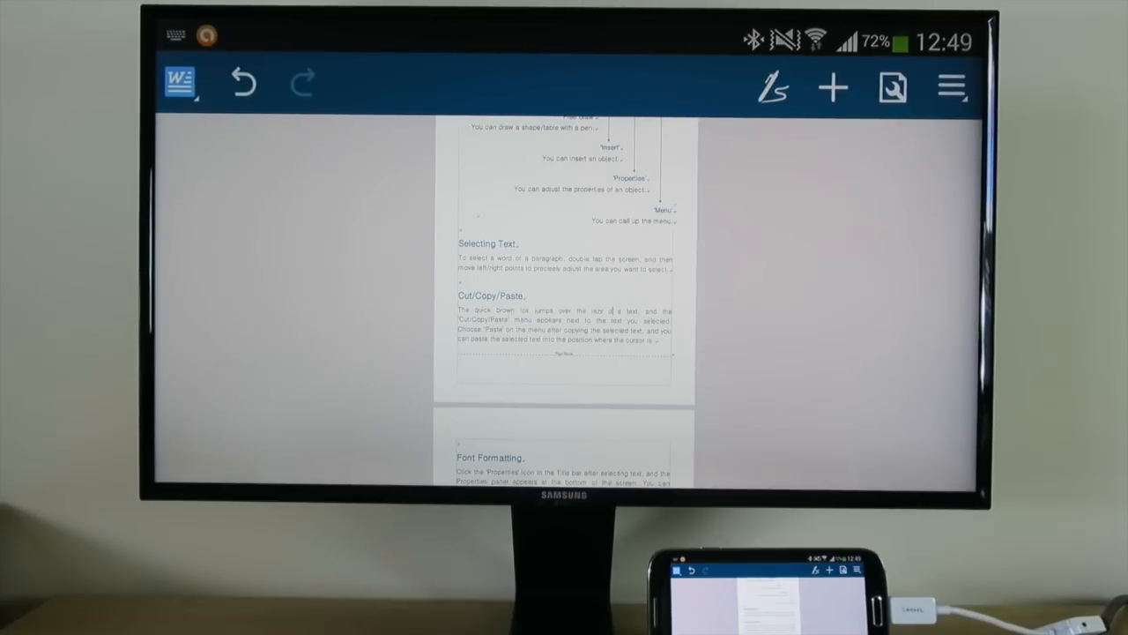
Open and close the page layout settings from the document options list.
left_click(953, 87)
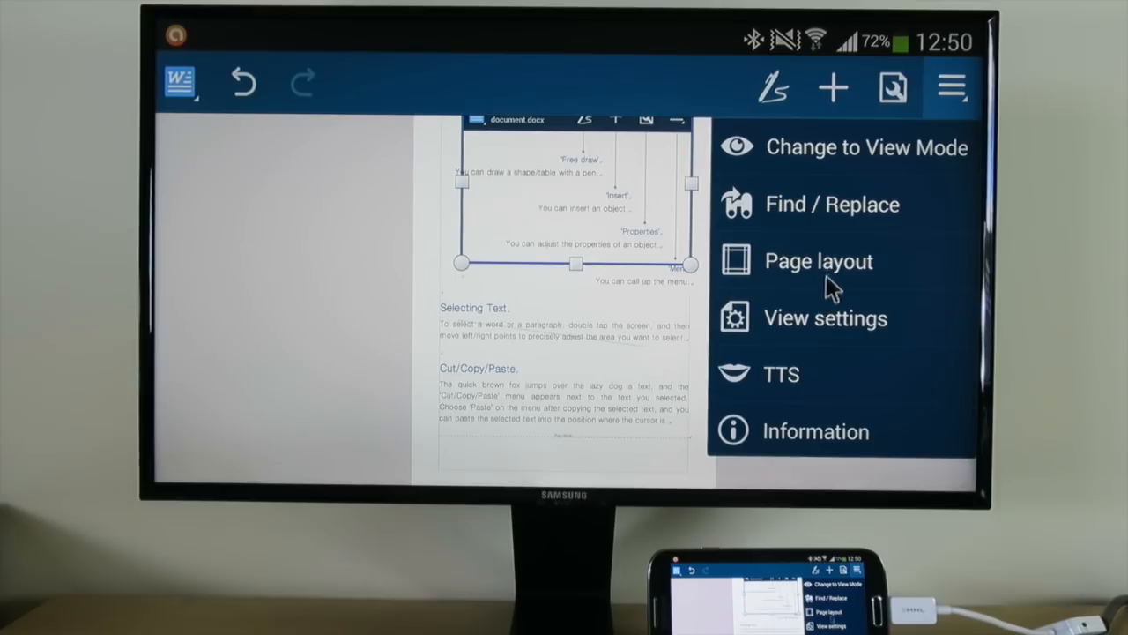
left_click(818, 261)
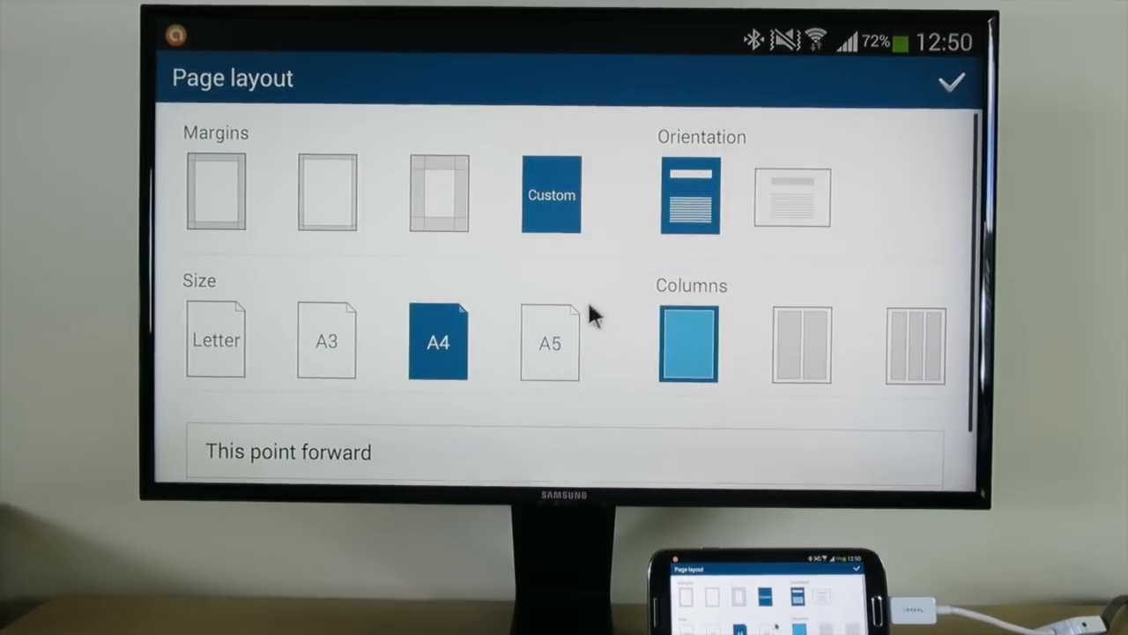
mouse_move(794, 163)
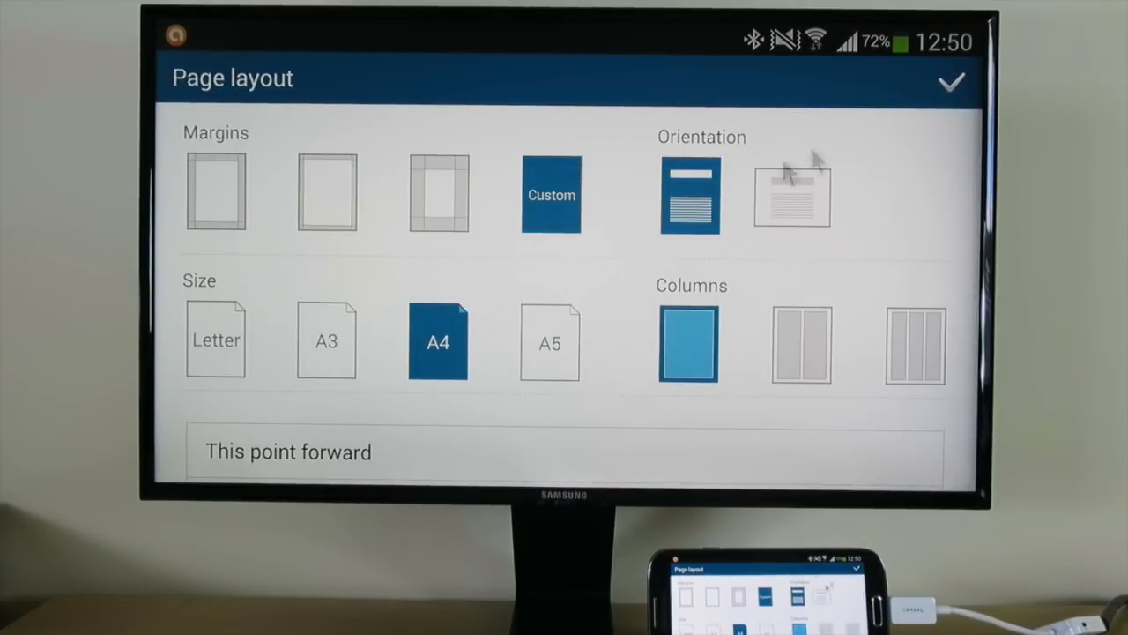
left_click(951, 81)
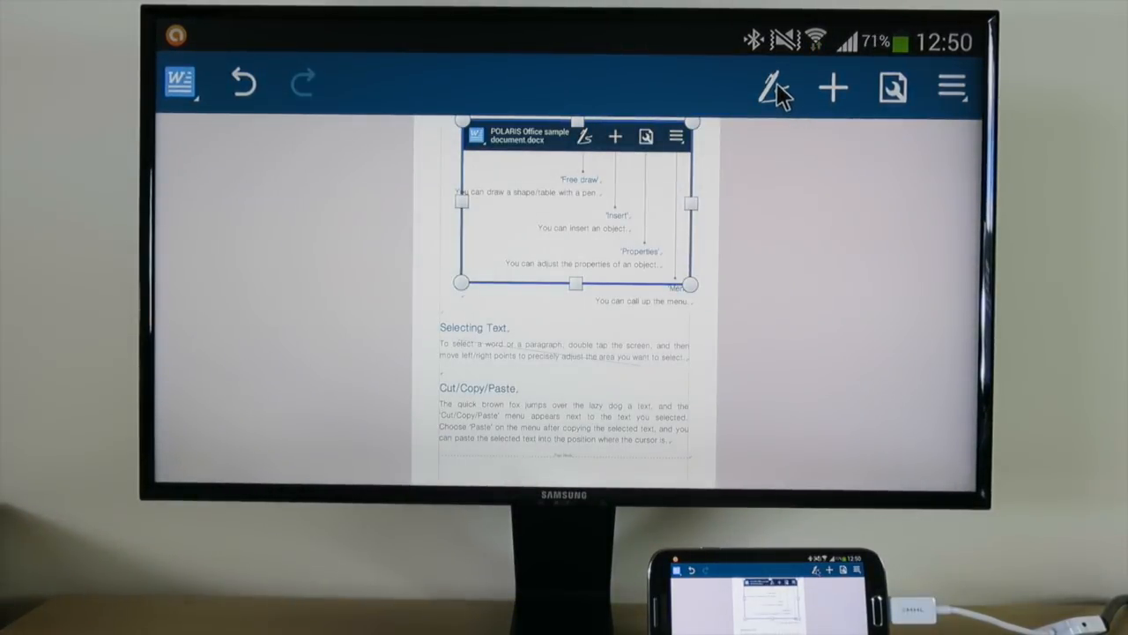
Try freehand shape drawing and the insert-objects list to add a table.
left_click(773, 87)
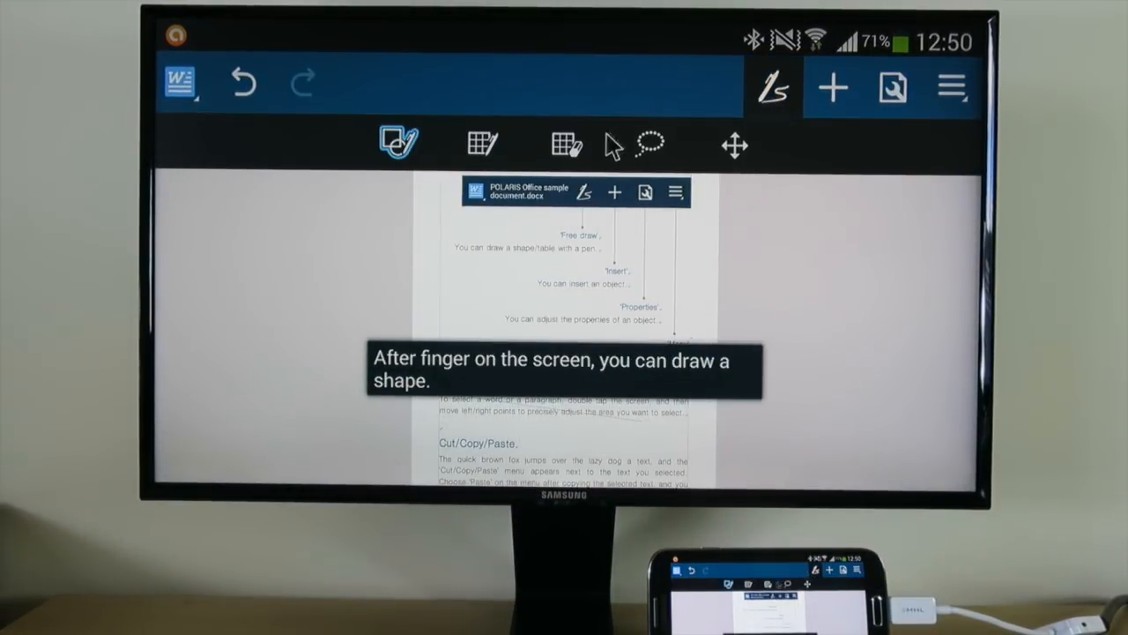
left_click(831, 87)
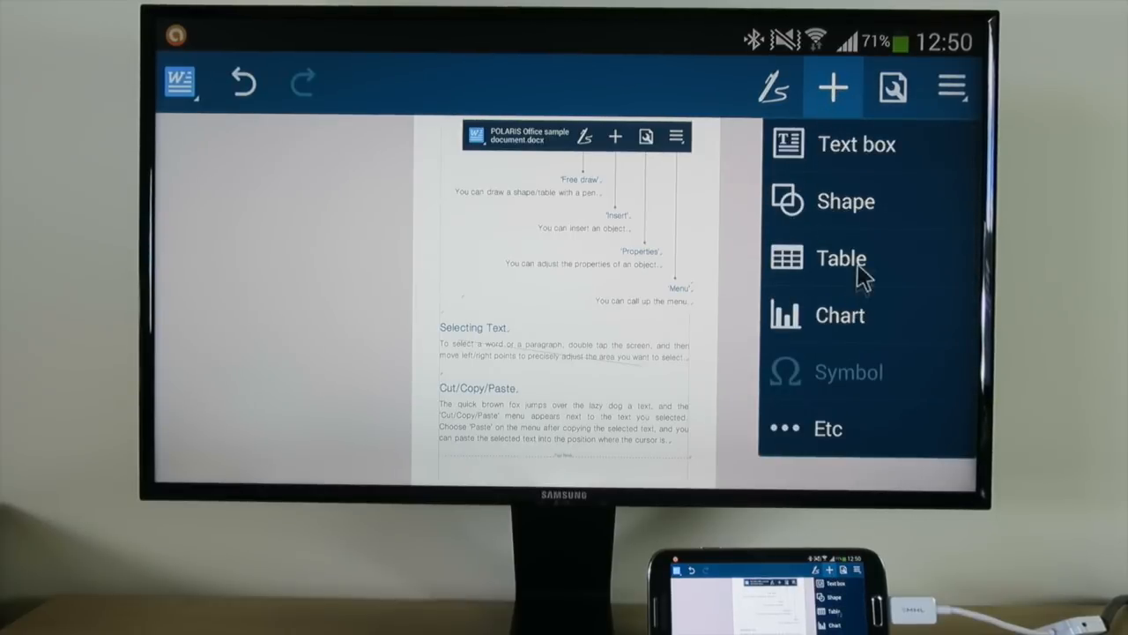
left_click(951, 86)
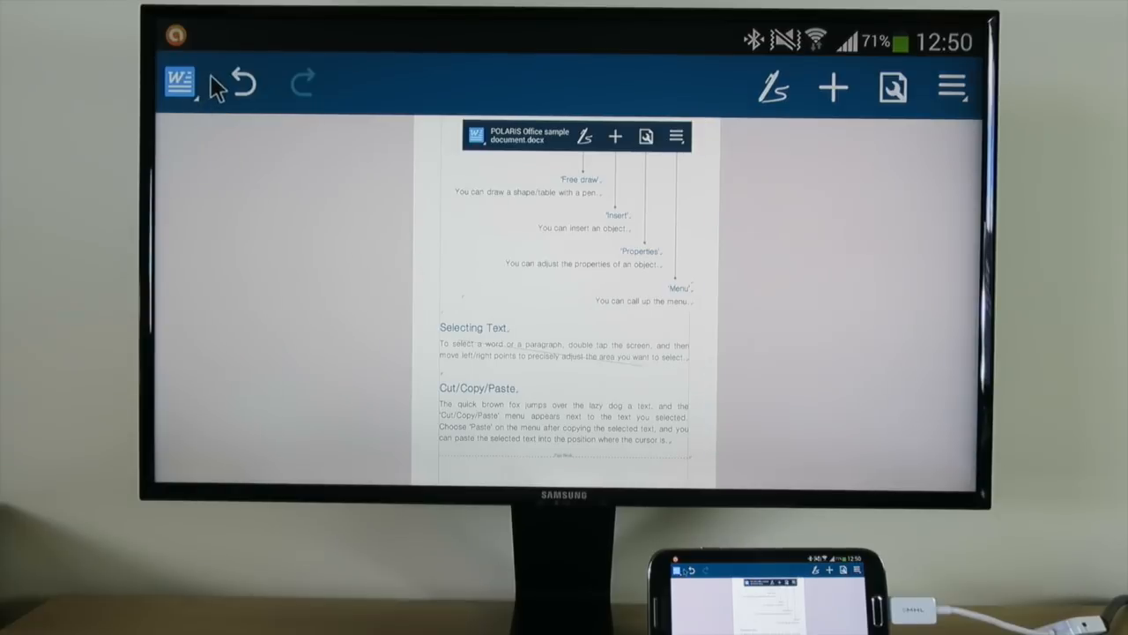
left_click(181, 85)
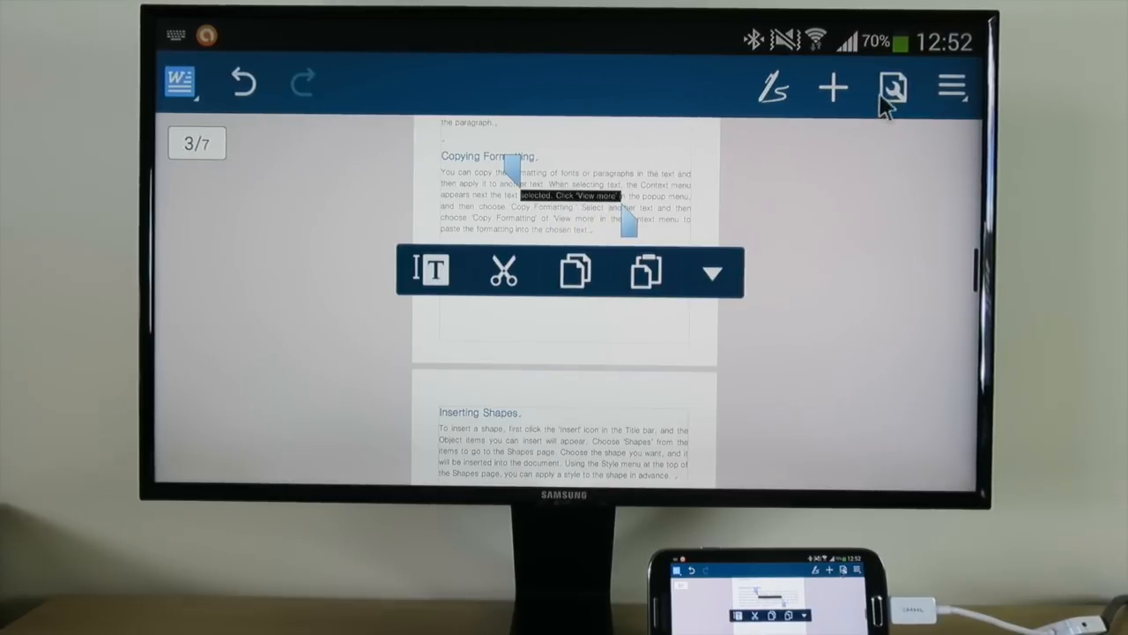
Make the phrase "selected. Click 'View more'" light blue via the Font properties panel.
left_click(892, 88)
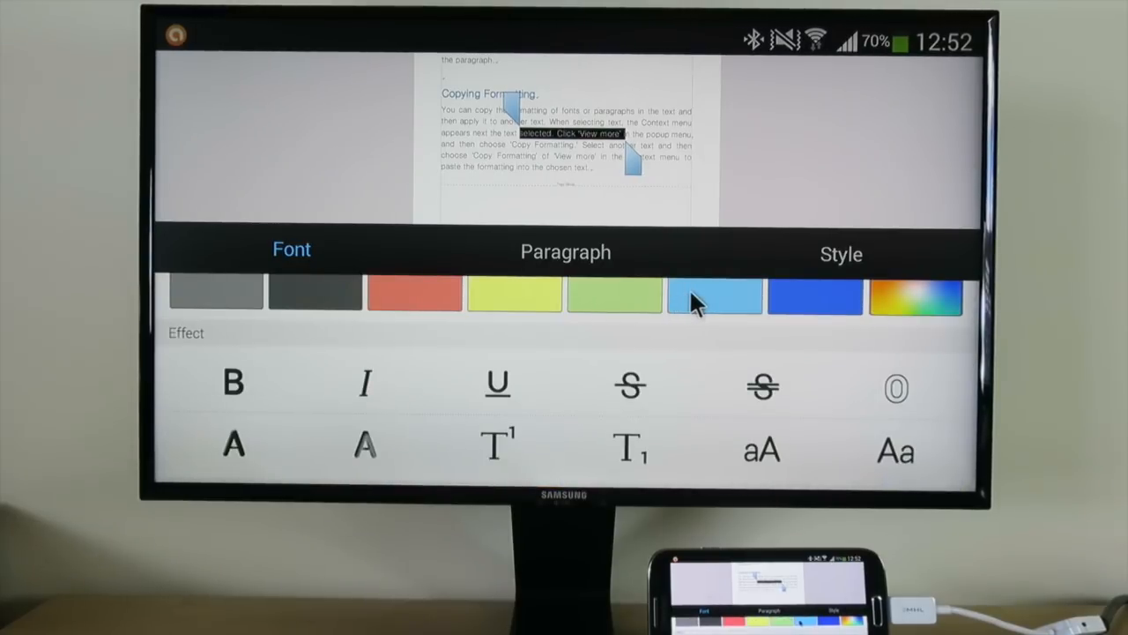
left_click(714, 293)
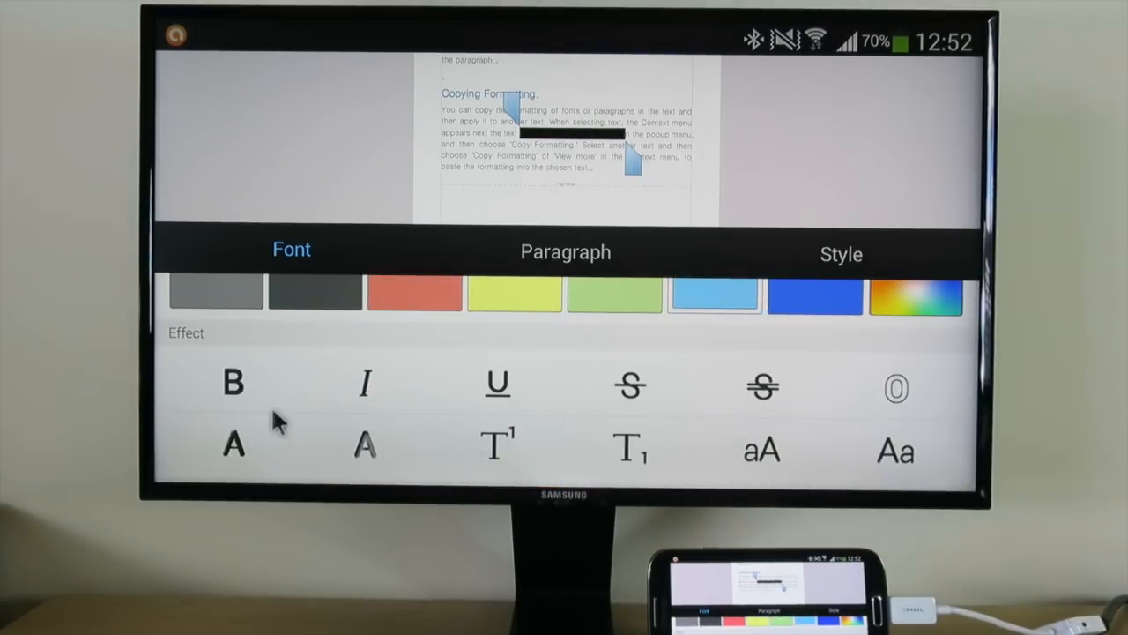
left_click(365, 444)
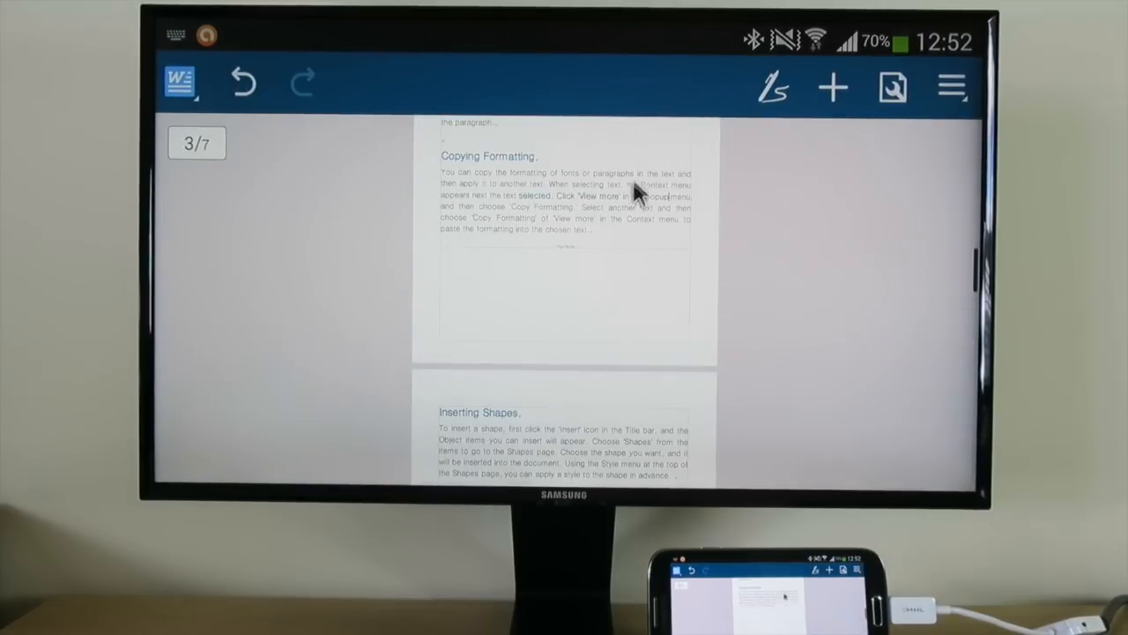
mouse_move(538, 211)
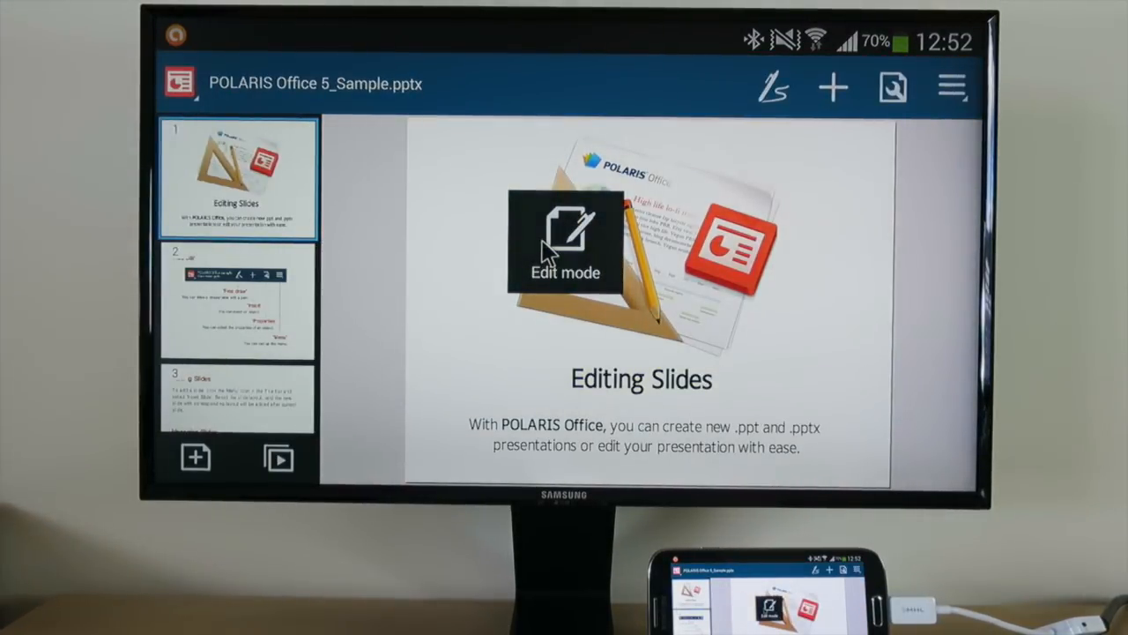
Present slide 7 as a show from the current page on the primary display, then end it.
left_click(235, 300)
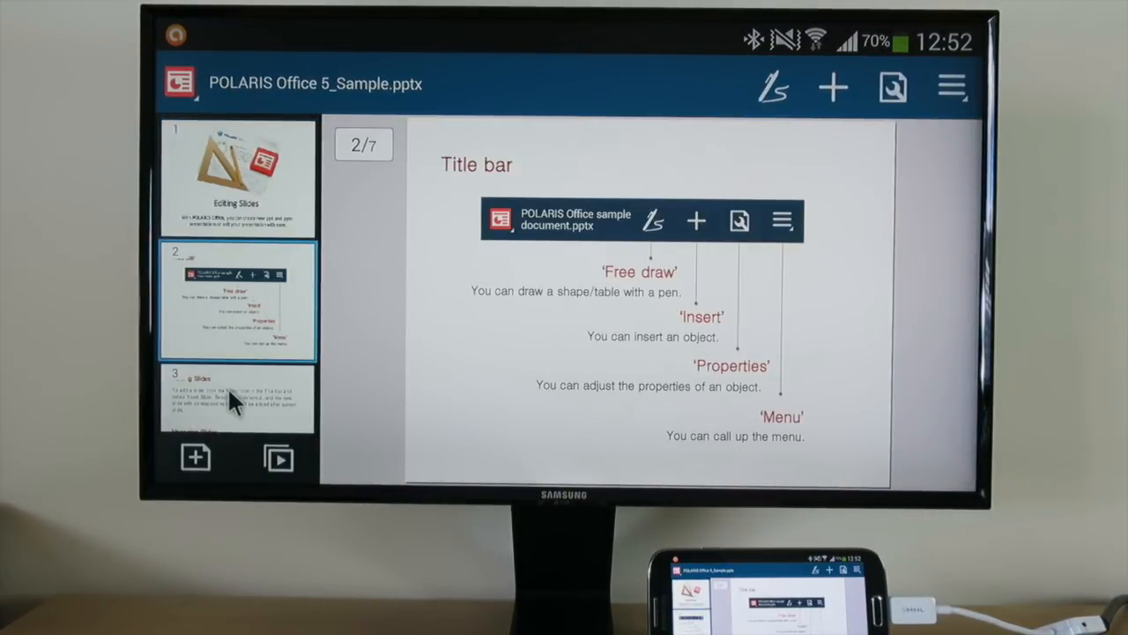
left_click(235, 371)
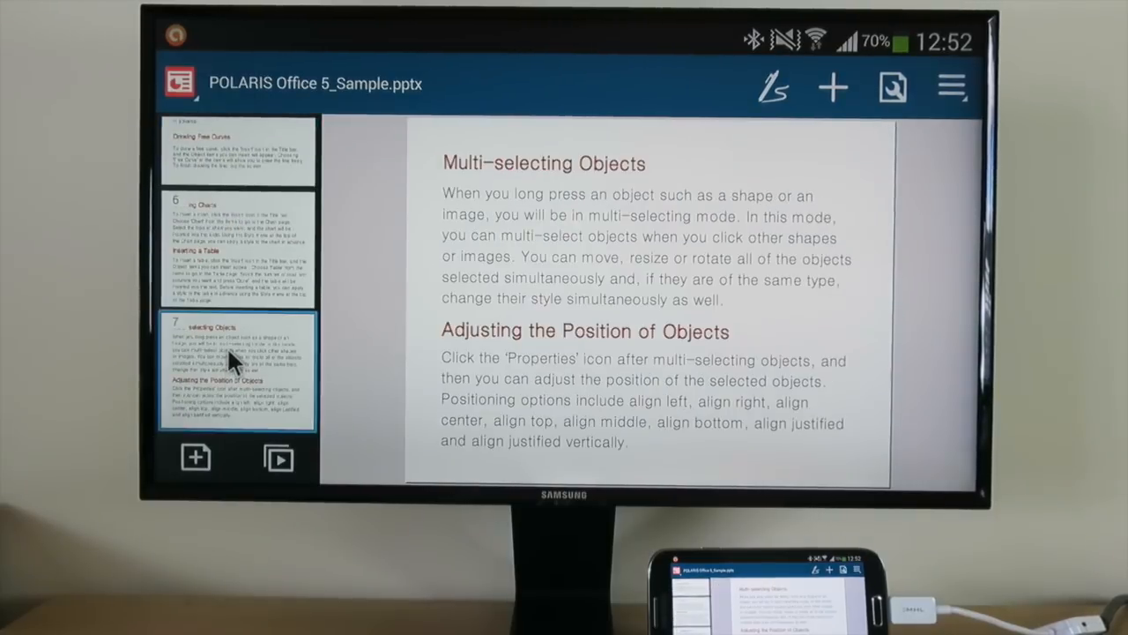
left_click(278, 458)
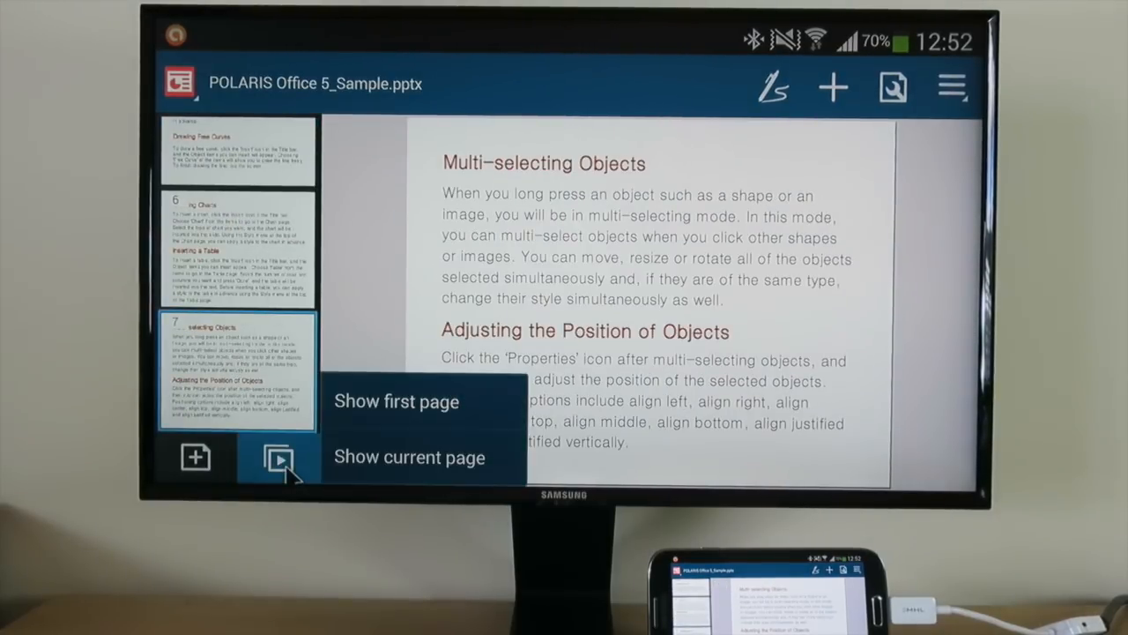
left_click(408, 456)
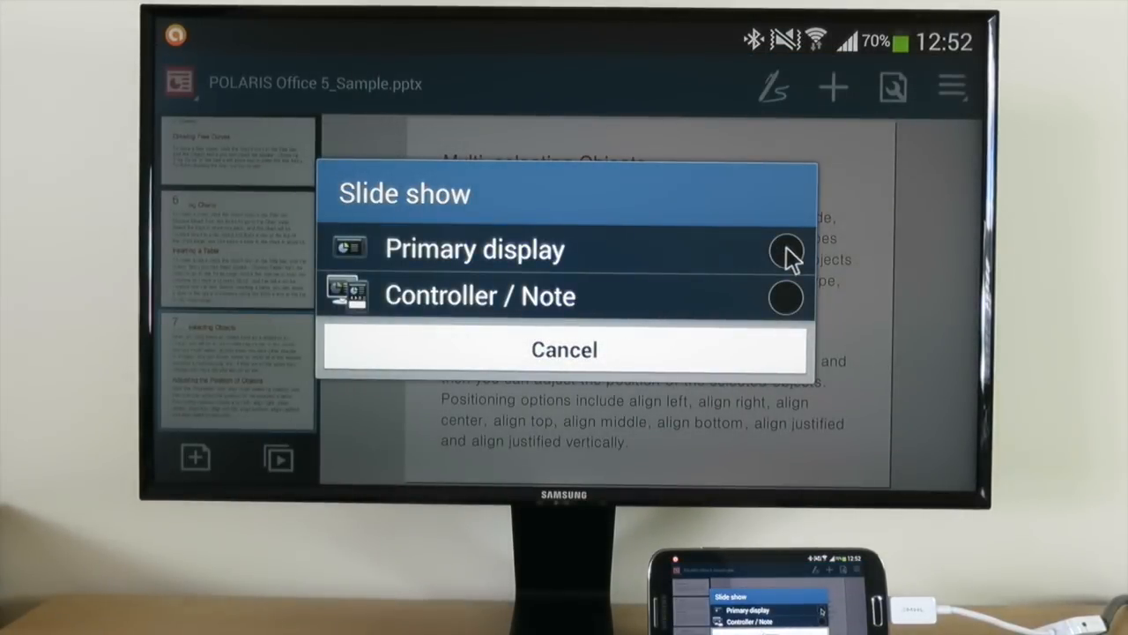
left_click(785, 249)
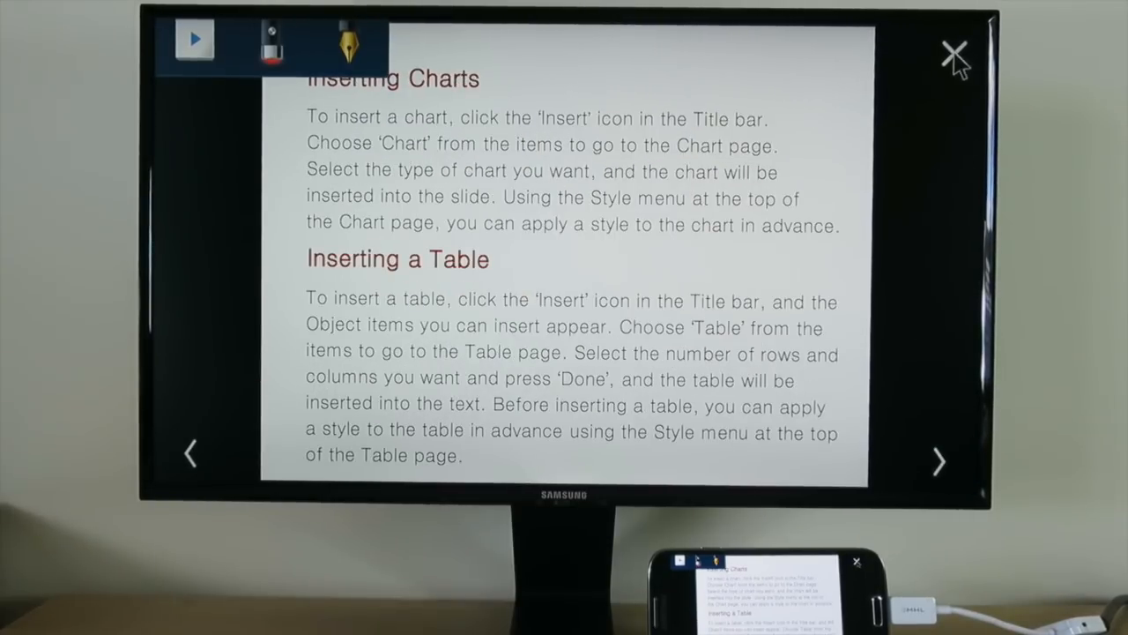
left_click(954, 55)
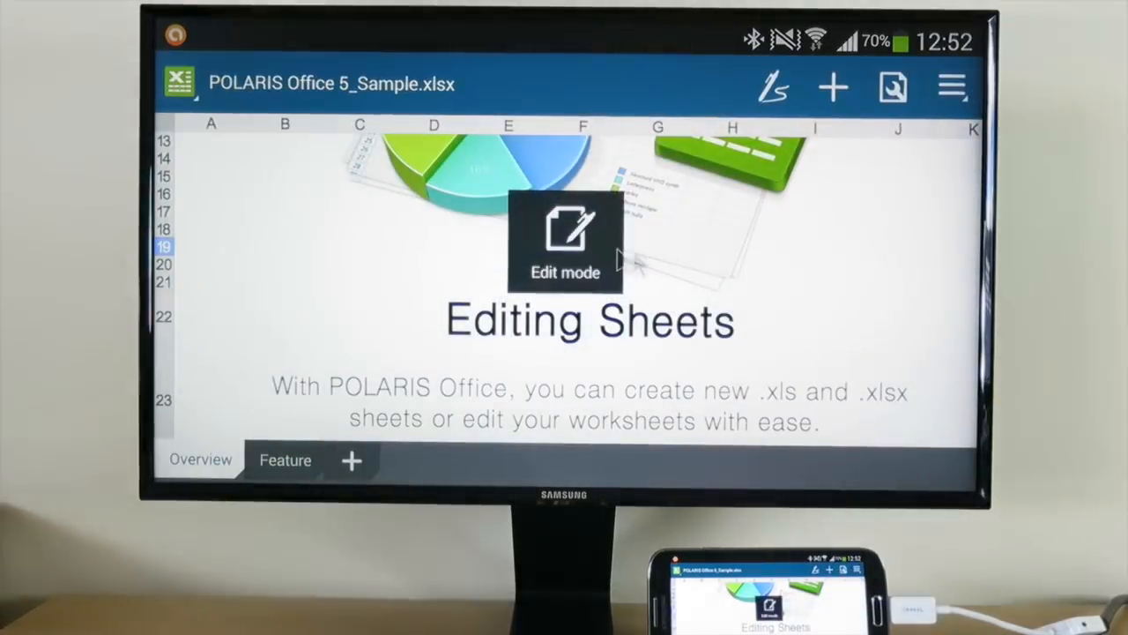
Enter 4534 and 435345 in column E, then draft a SUM formula over E26:E32.
scroll("right", 3)
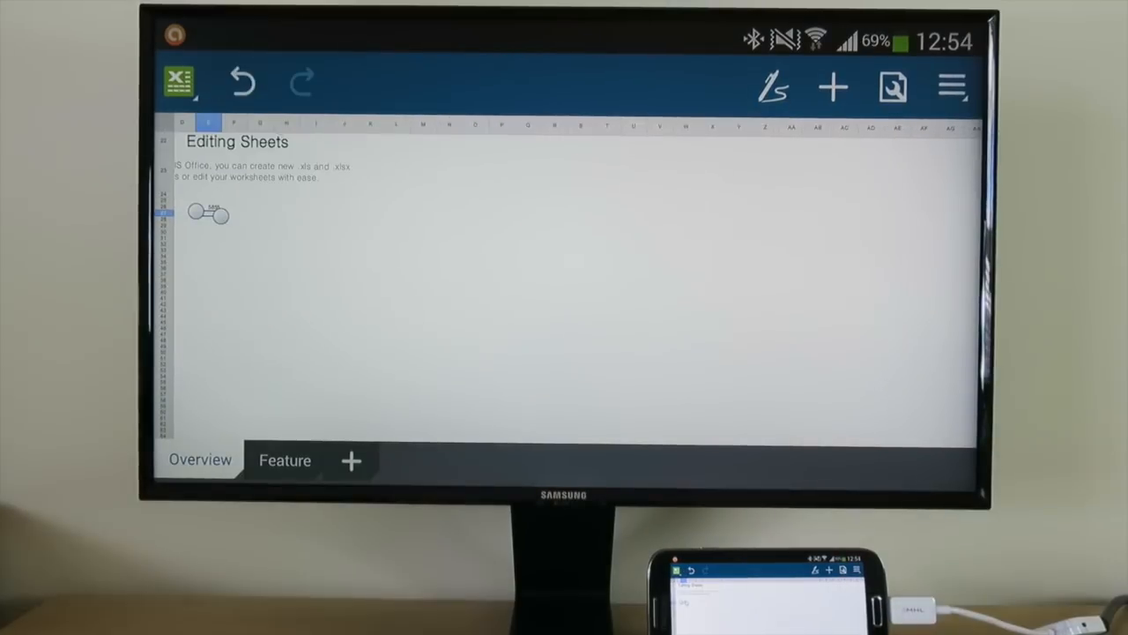
left_click(212, 214)
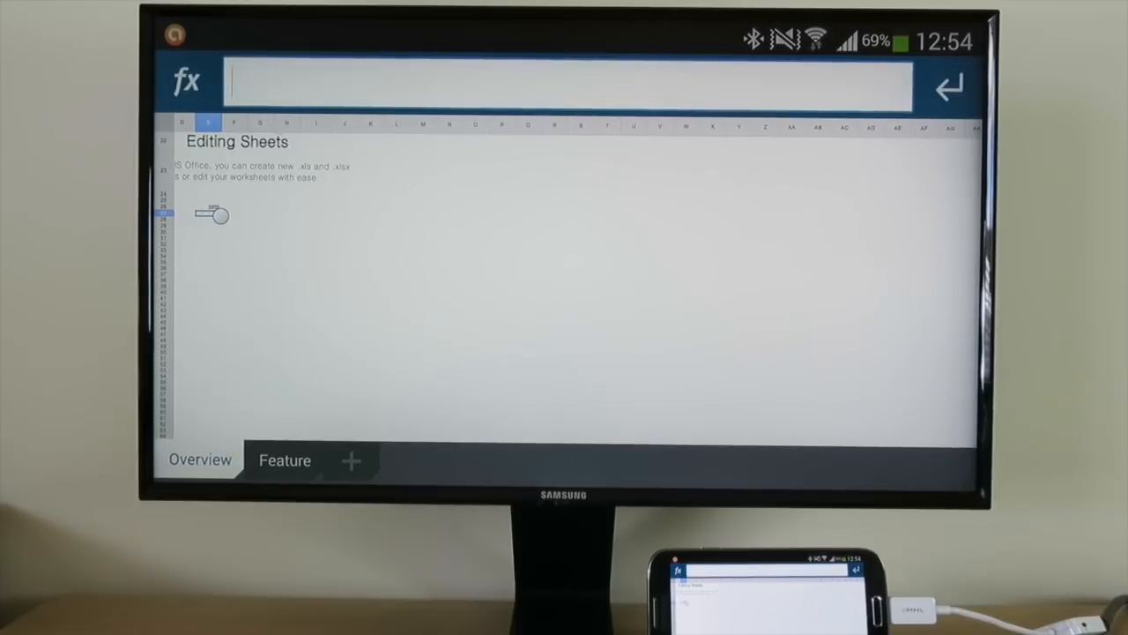
type("4534")
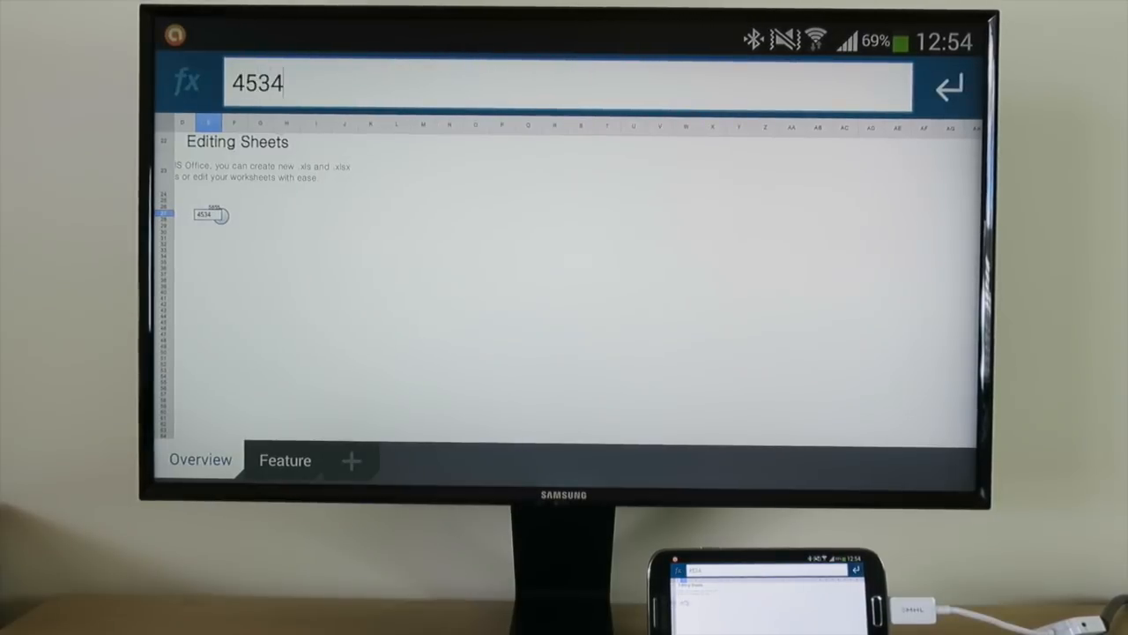
key("Enter")
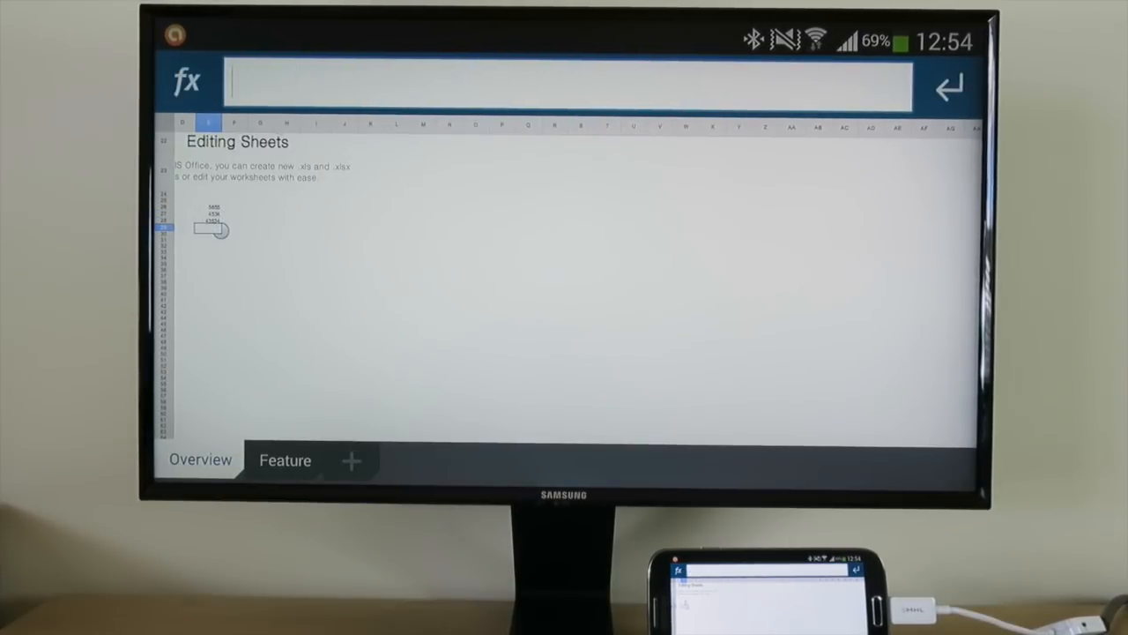
type("435345")
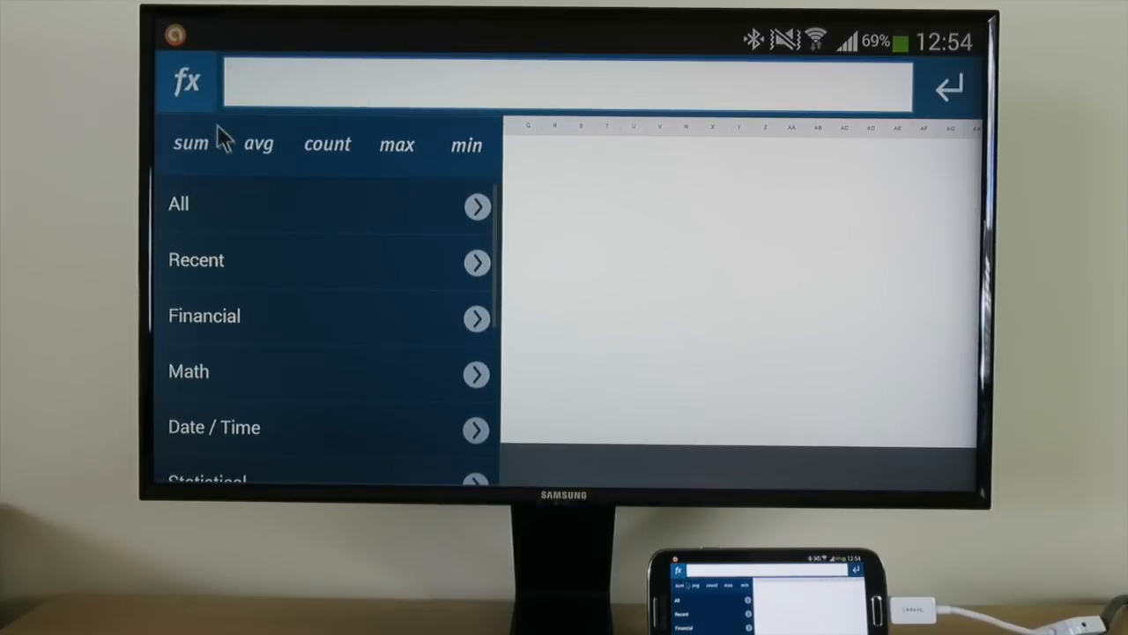
left_click(190, 144)
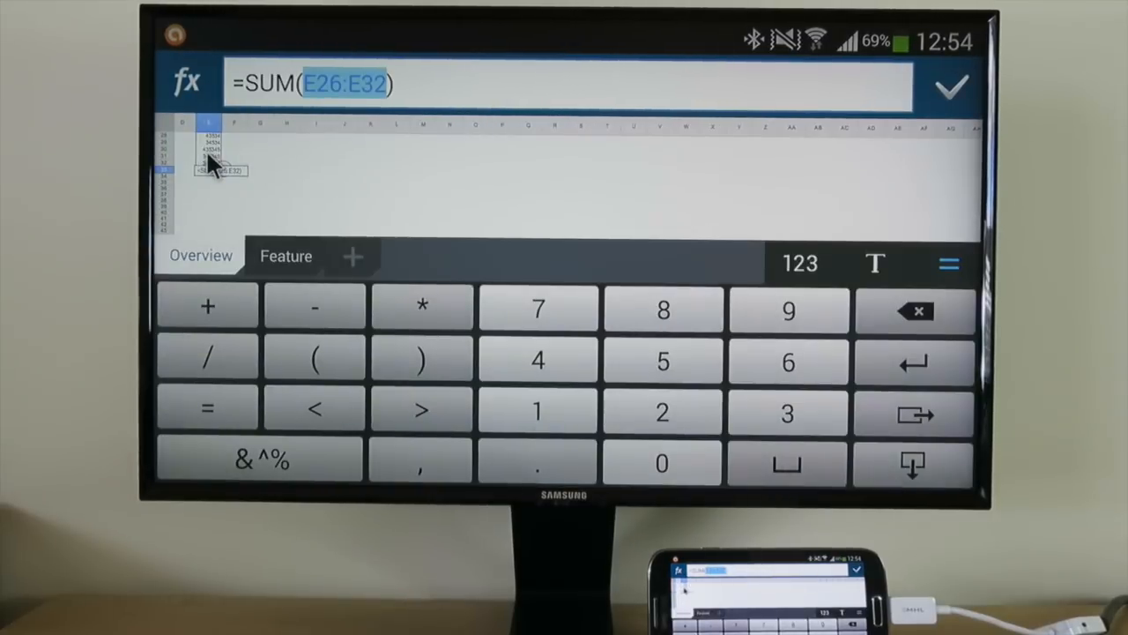
left_click(950, 86)
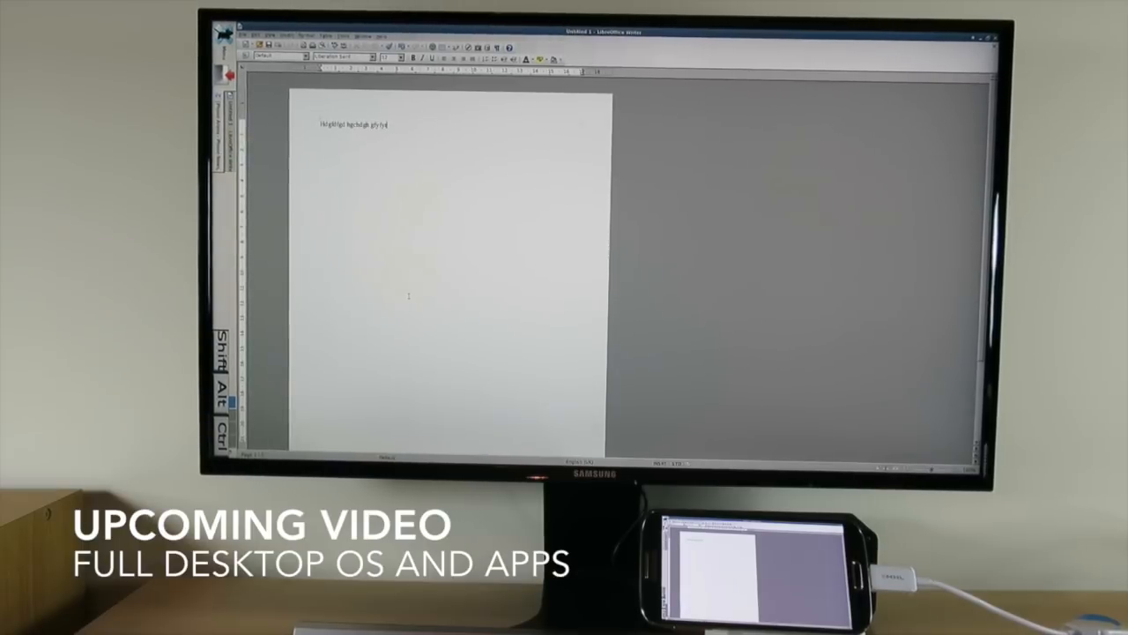
Open the Insert Break dialog from Insert > Manual Break in Writer.
left_click(289, 35)
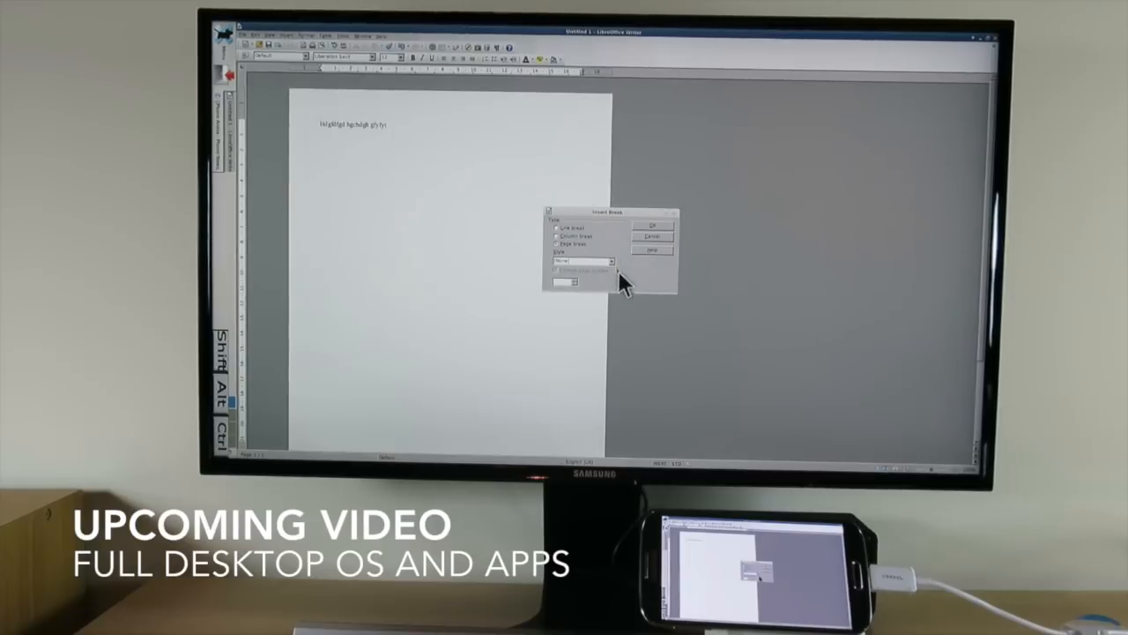
left_click(652, 226)
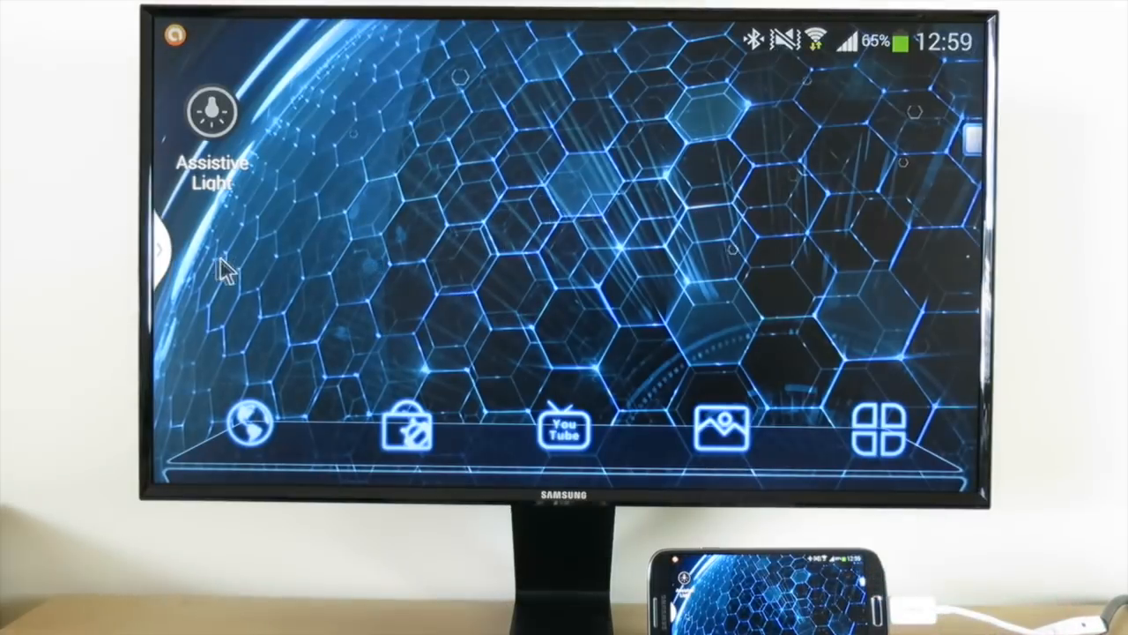
Split the monitor screen between YouTube and Chrome, with Chrome on the right half.
left_click(159, 252)
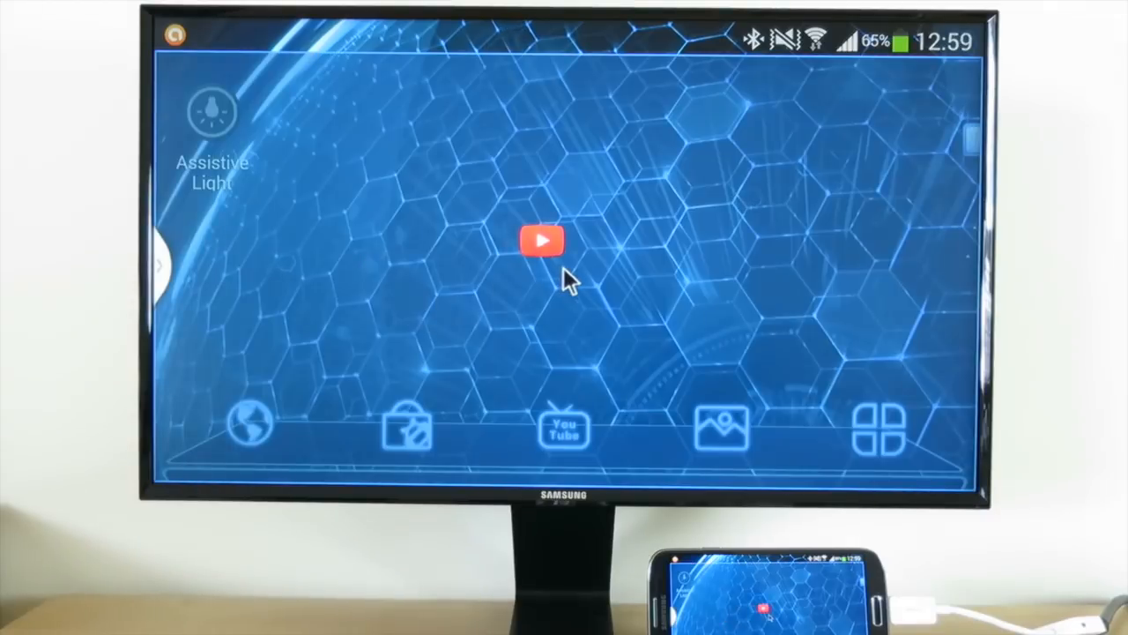
left_click(541, 239)
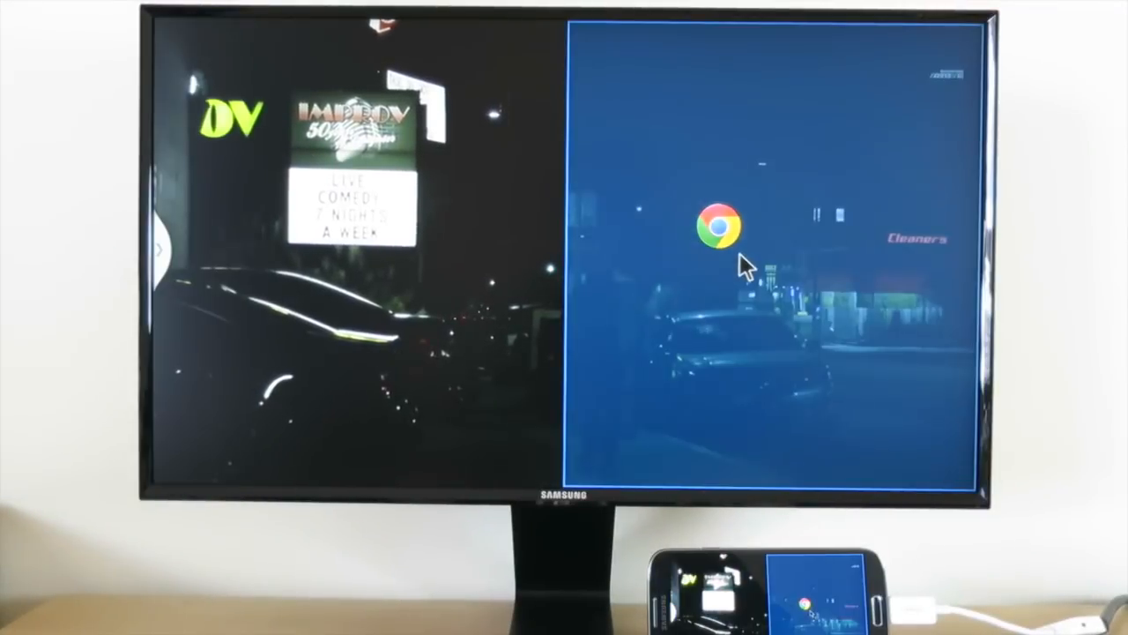
left_click(721, 224)
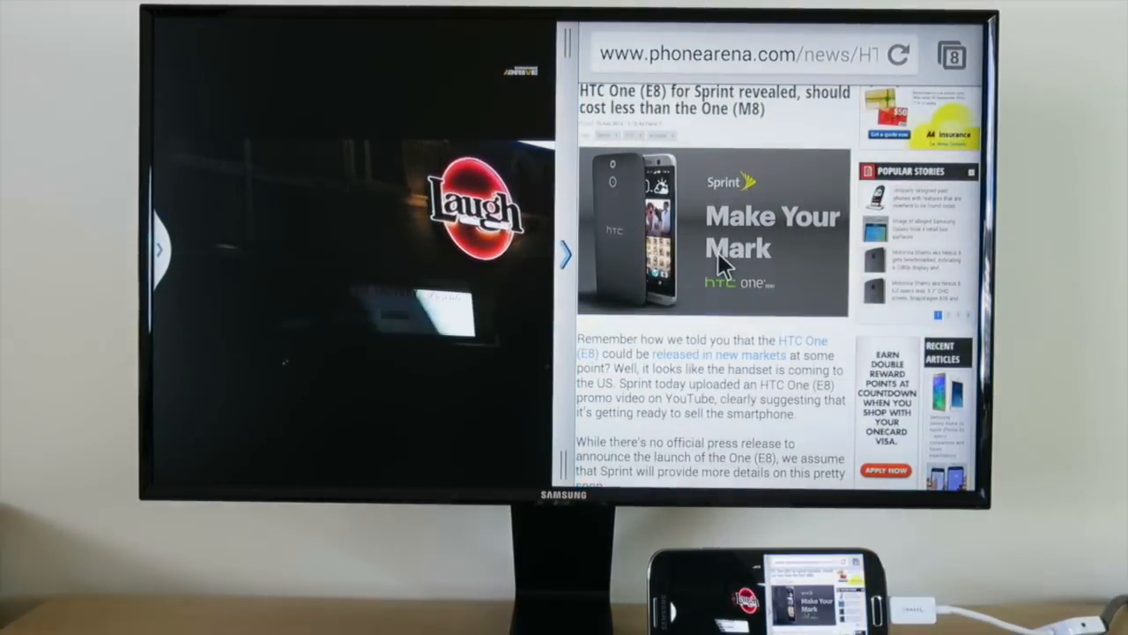
scroll("down", 3)
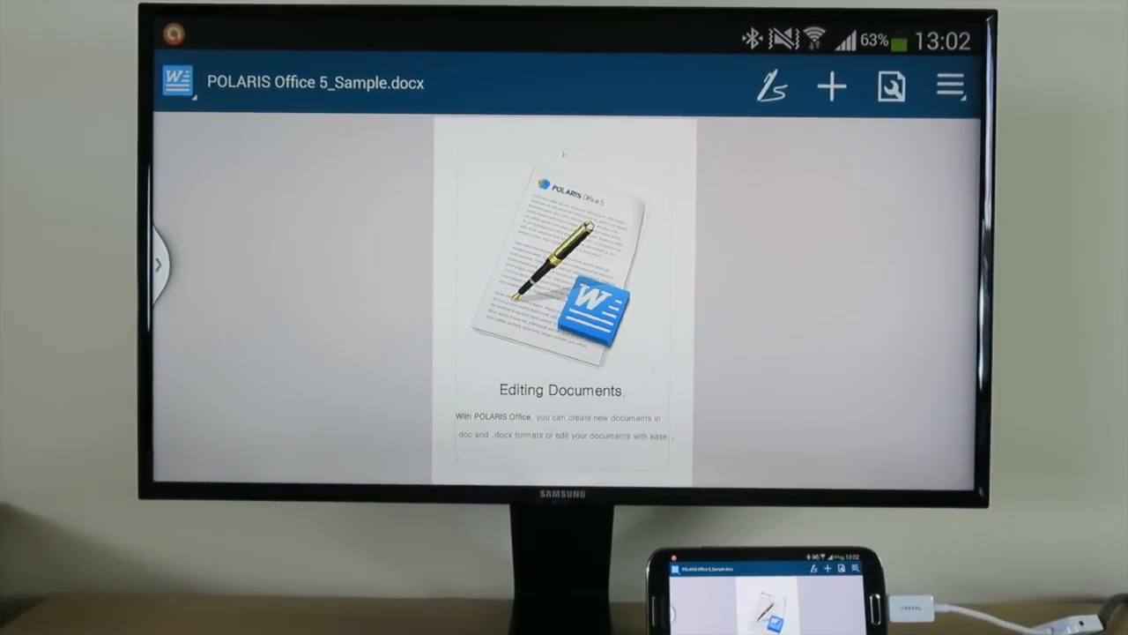
Place Chrome's news article in the left half beside the Polaris Office sample document.
left_click(159, 264)
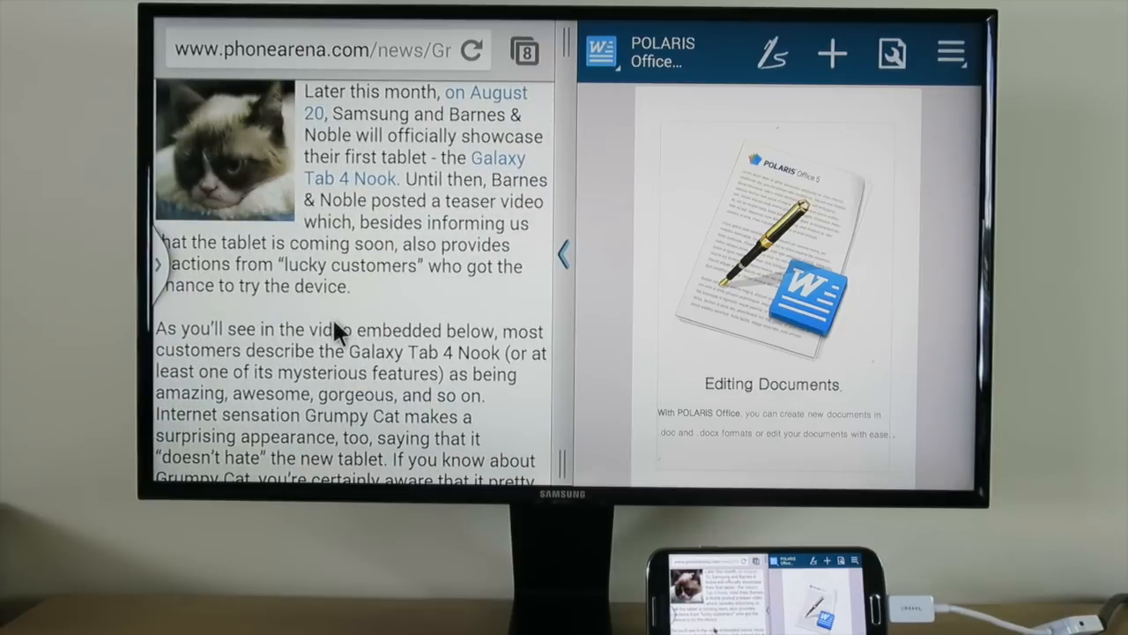
mouse_move(330, 333)
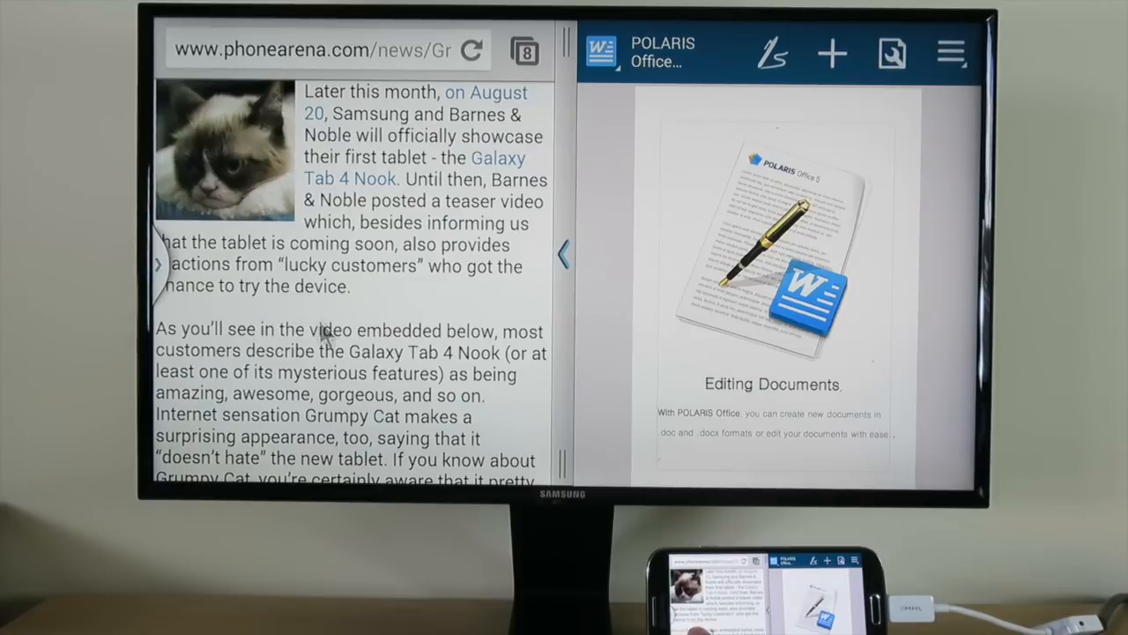
double_click(326, 350)
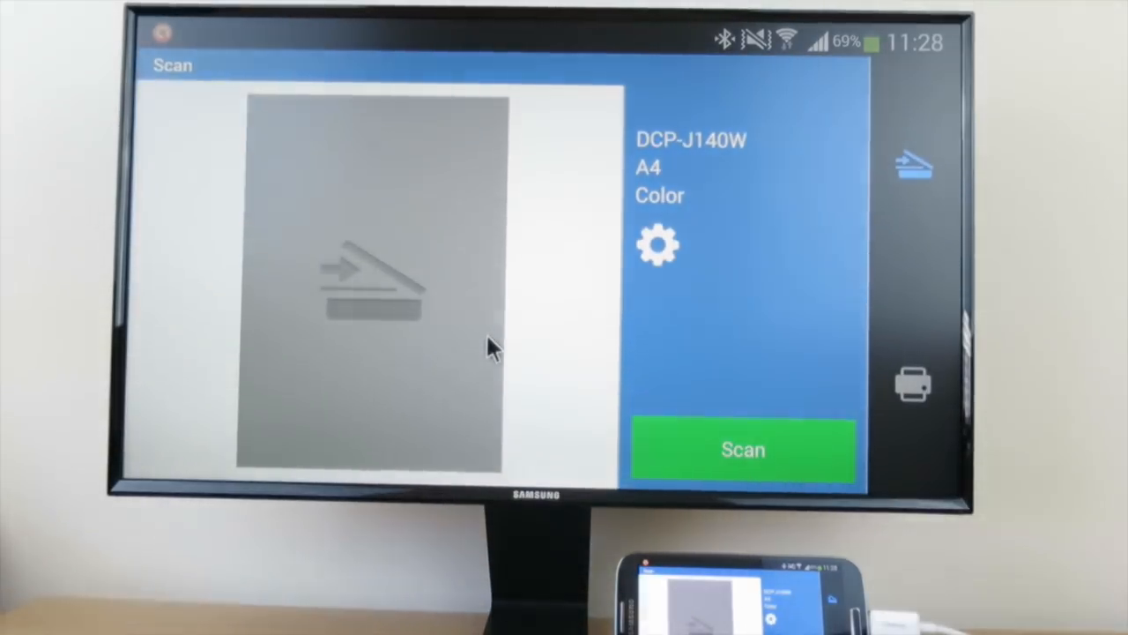
Scan the 1B5 exercise book cover, save the image, and open it in the editor.
left_click(743, 450)
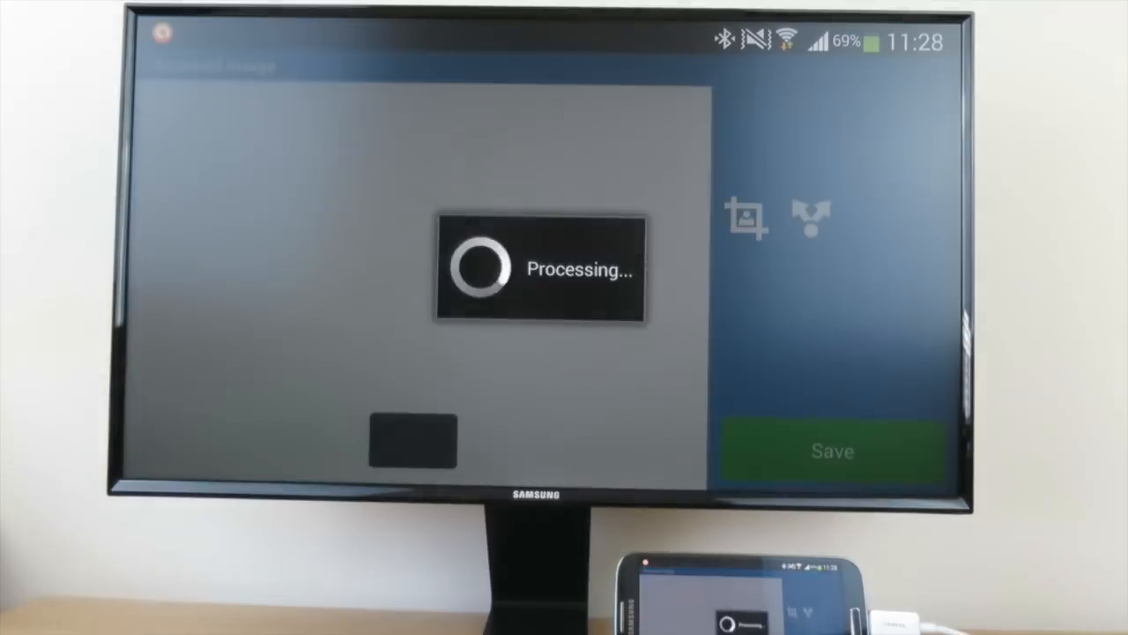
left_click(831, 450)
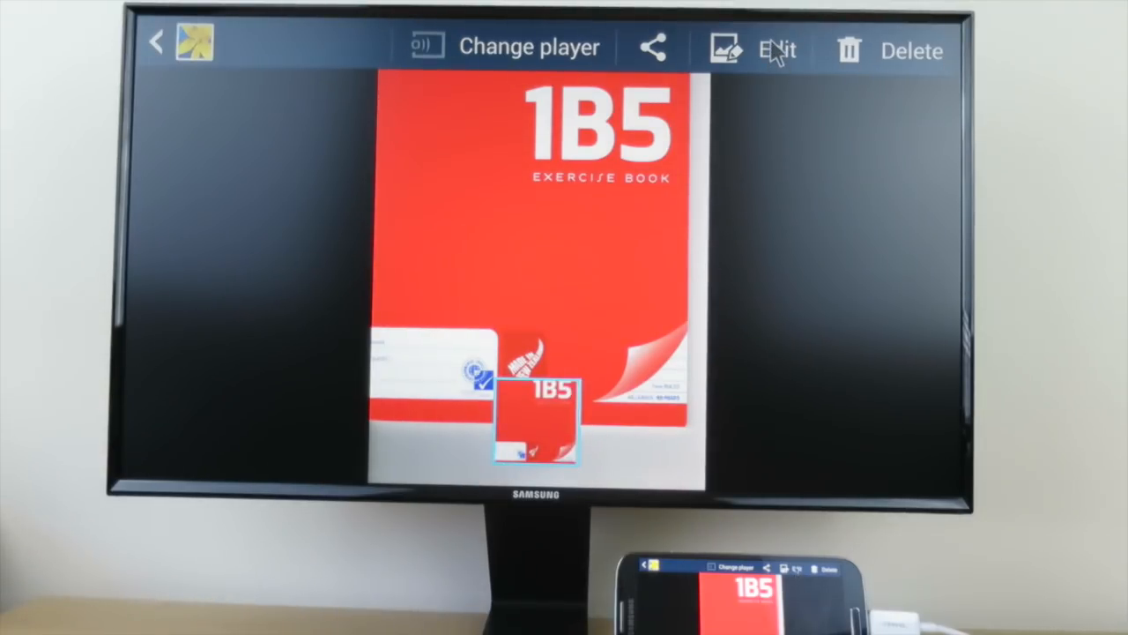
left_click(777, 48)
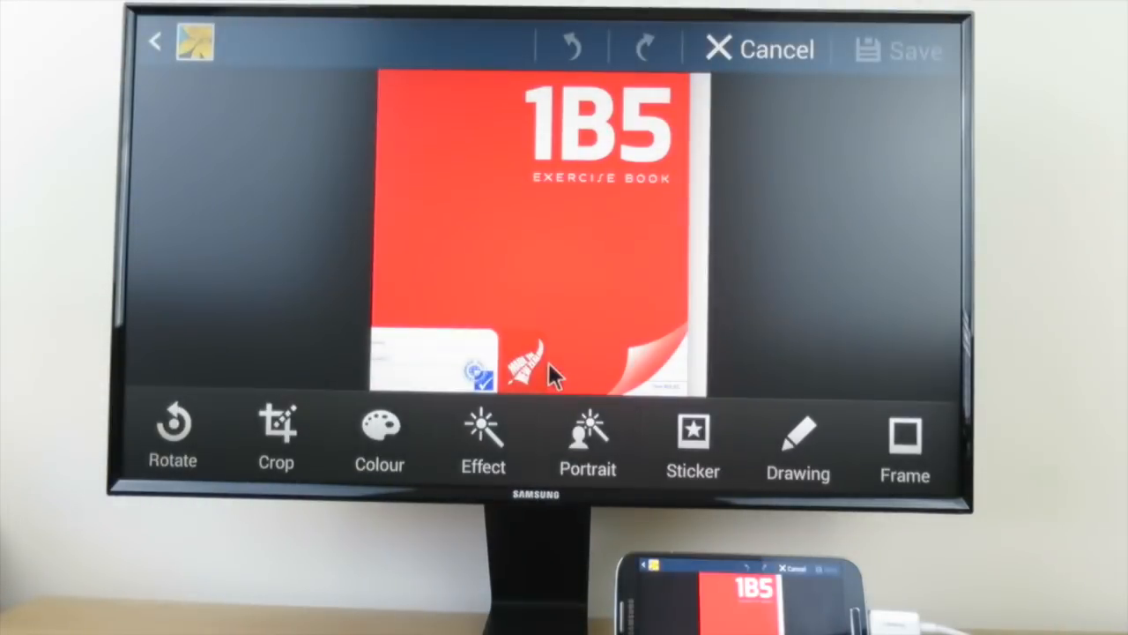